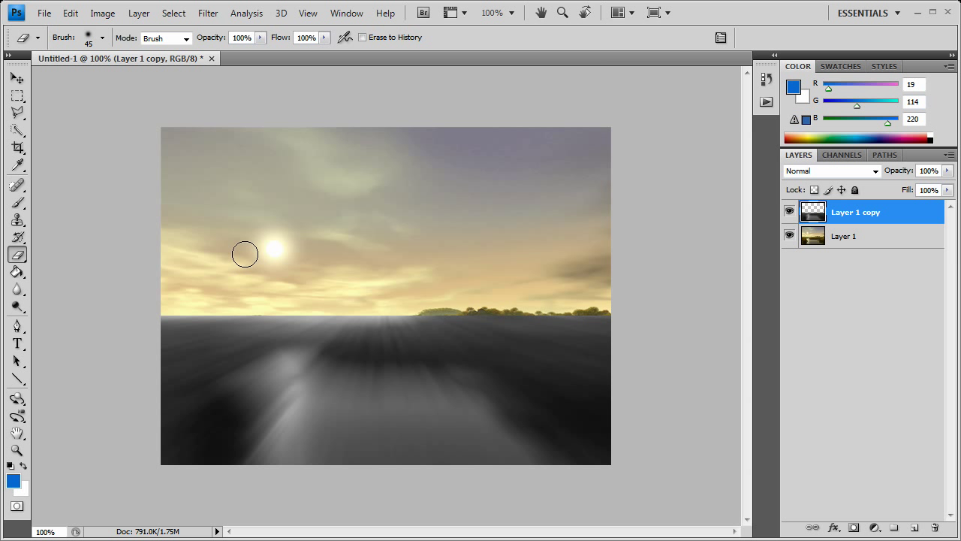
mouse_move(21, 83)
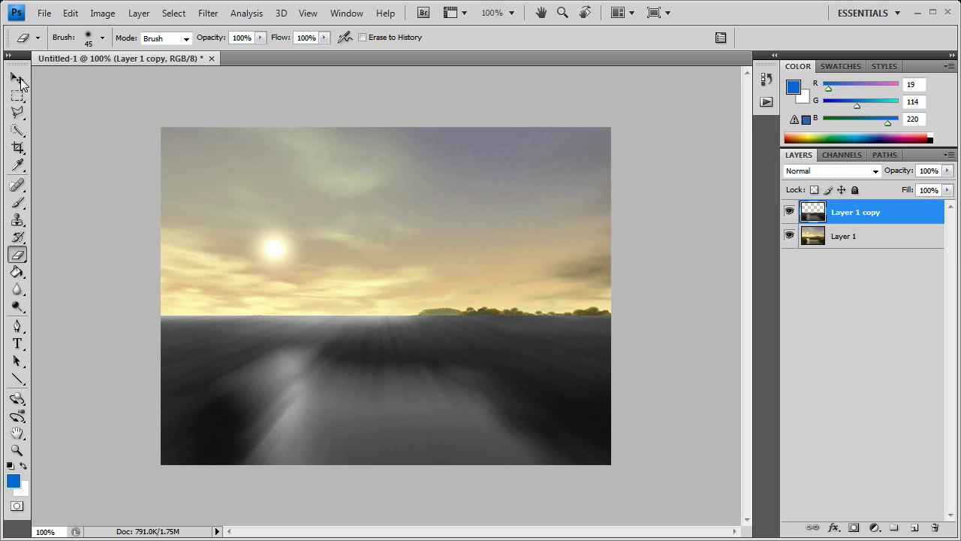
- Switch to the Move tool to prepare for removing Layer 1 copy
click(17, 78)
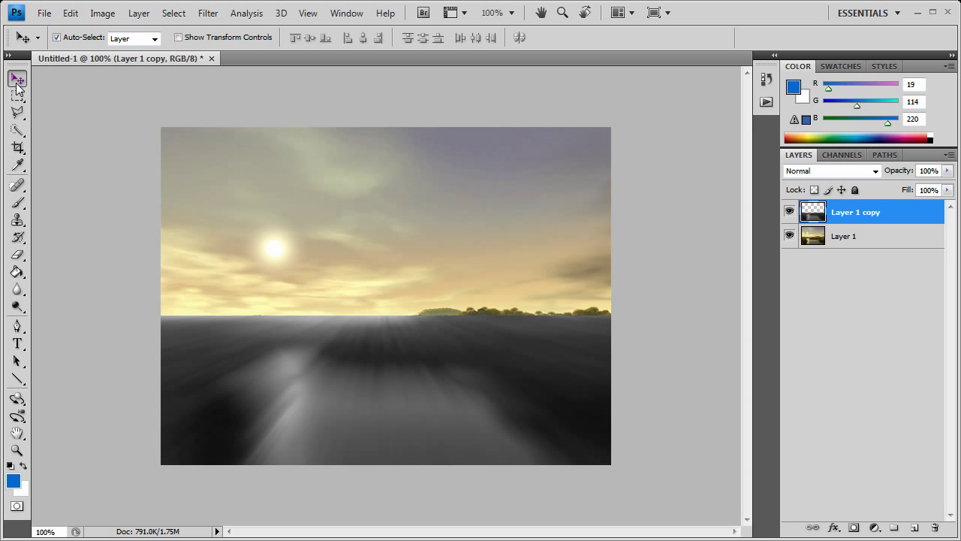
mouse_move(17, 90)
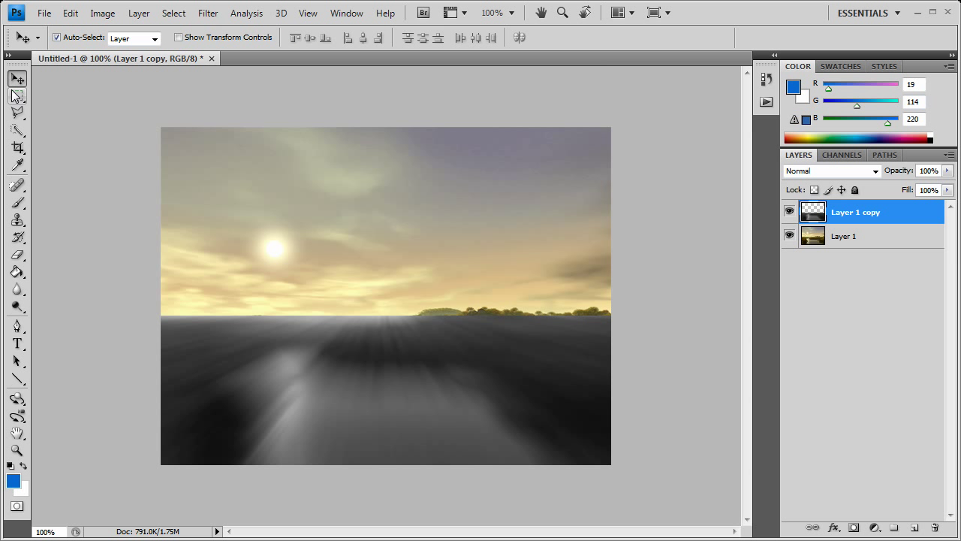
mouse_move(17, 96)
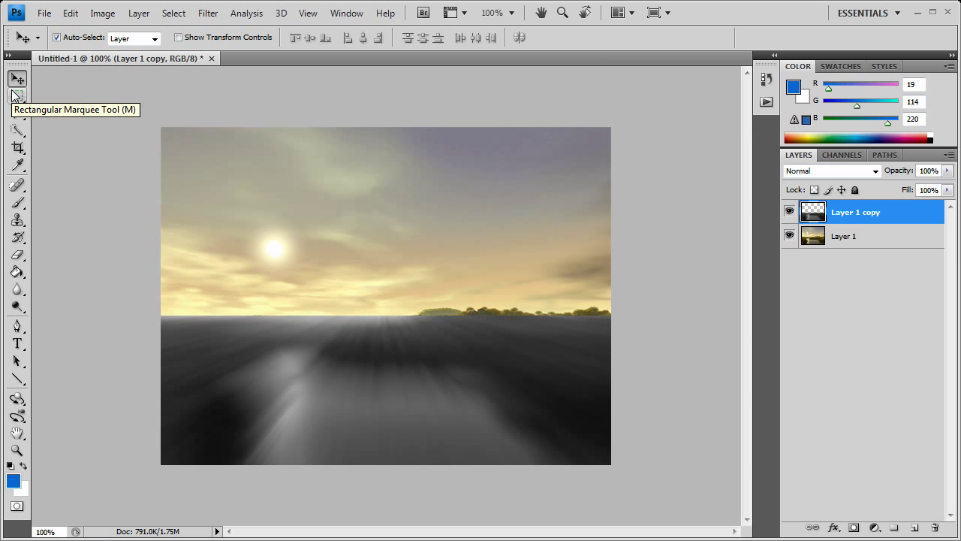
mouse_move(231, 135)
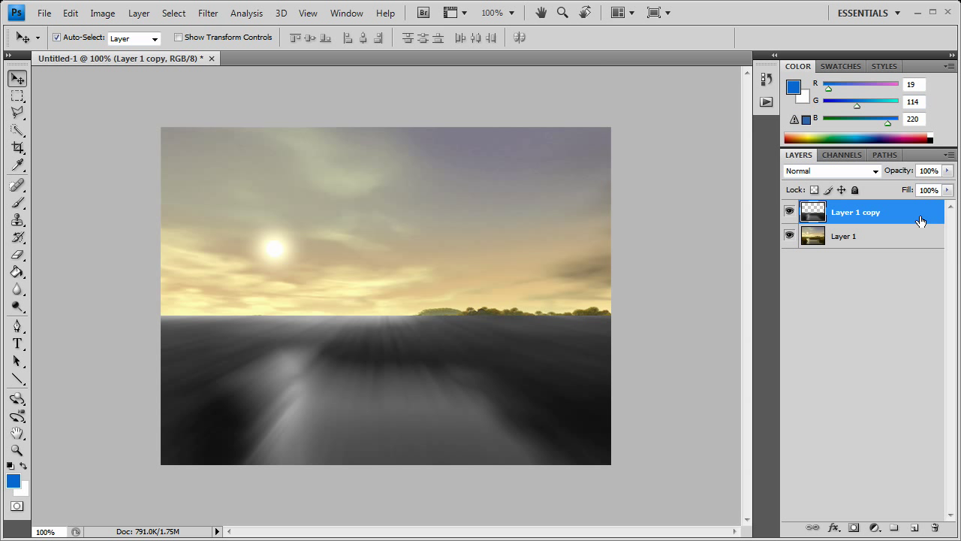
mouse_move(833, 237)
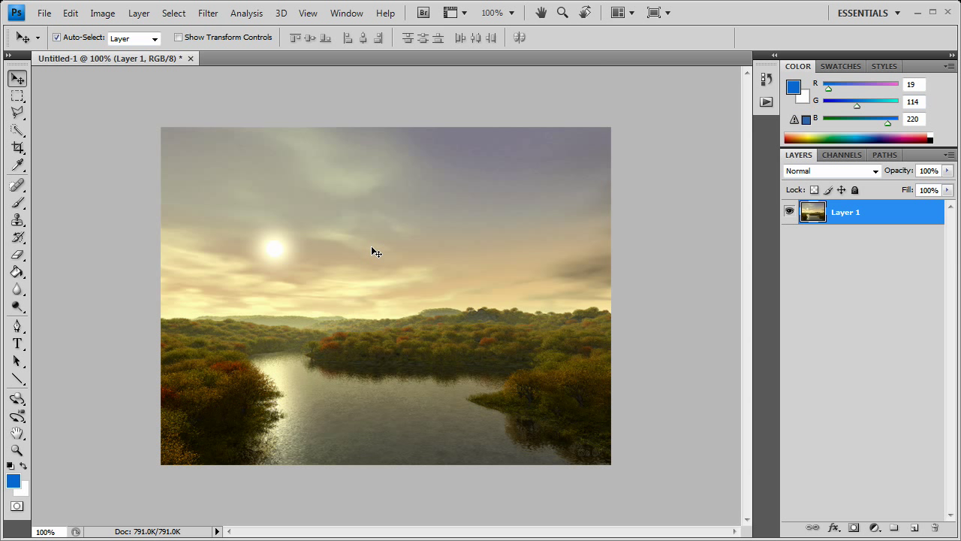
mouse_move(374, 255)
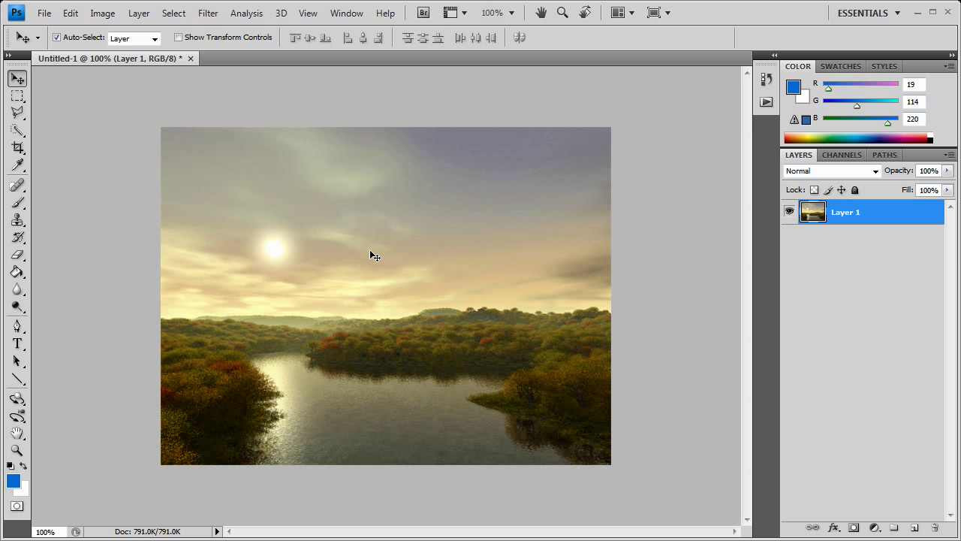
mouse_move(379, 391)
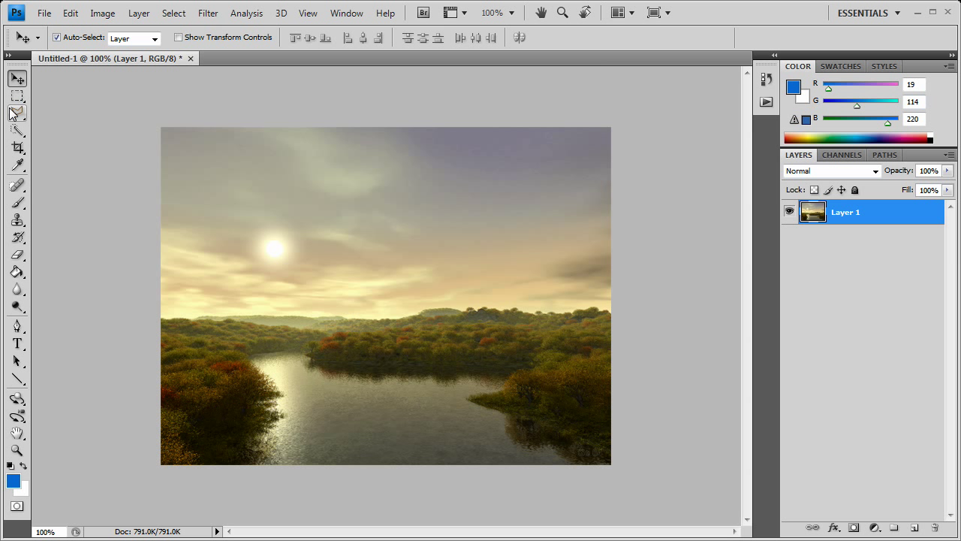
mouse_move(17, 95)
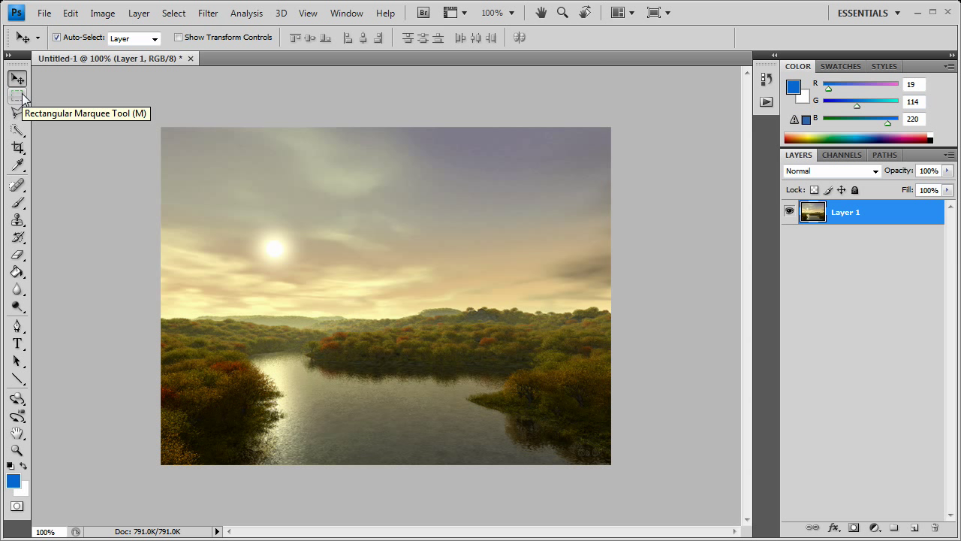
mouse_move(664, 226)
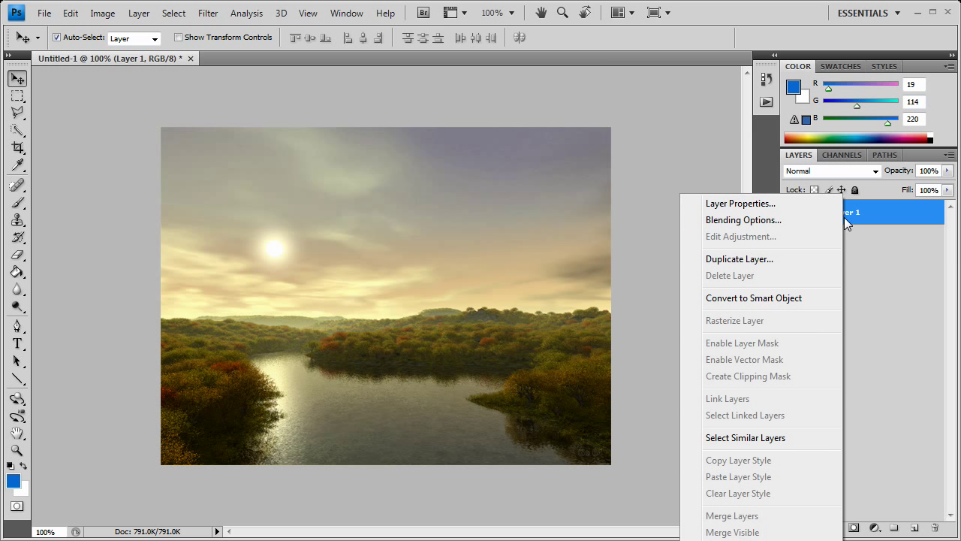
- Duplicate Layer 1 into Layer 1 copy above the original
click(739, 258)
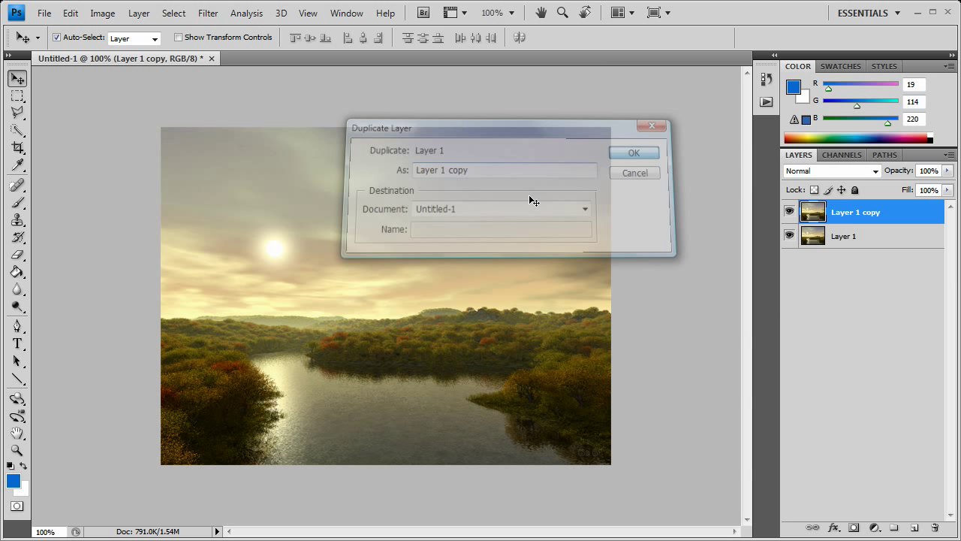
click(633, 152)
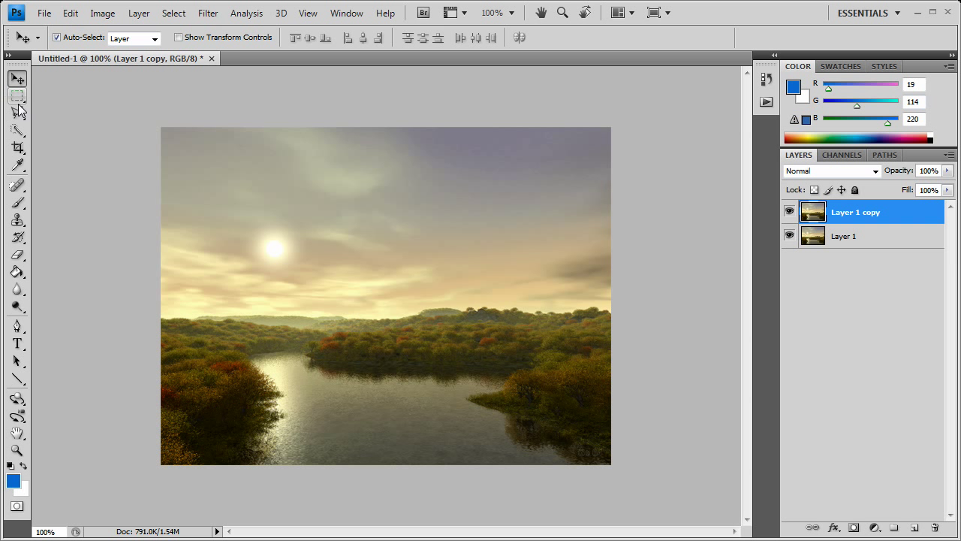
click(208, 12)
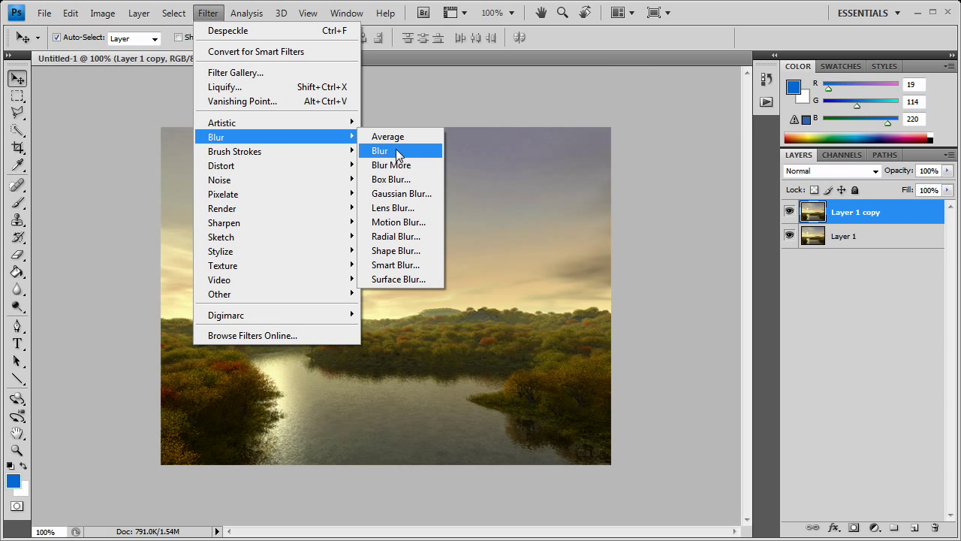
- Apply a Radial Blur to the copy with Amount 100, Zoom and Best quality
click(397, 236)
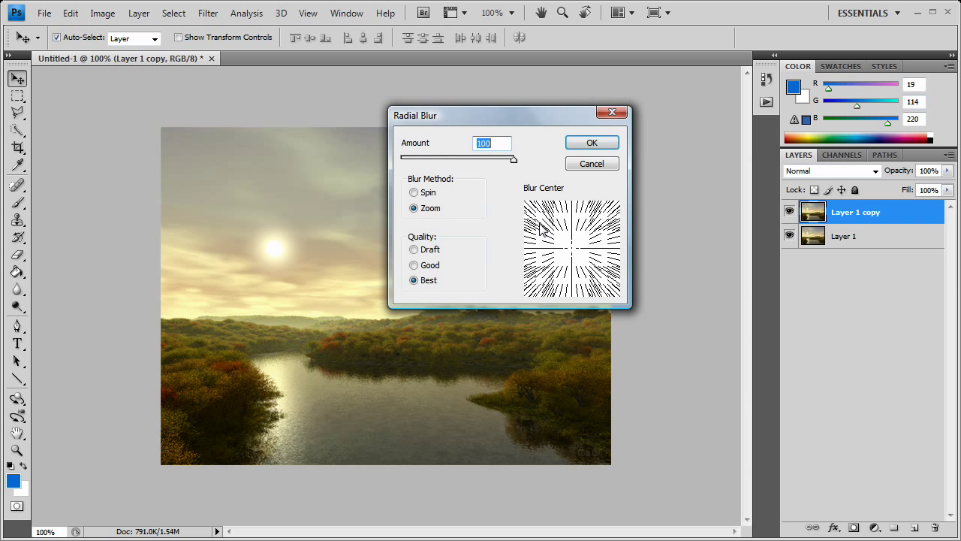
mouse_move(493, 171)
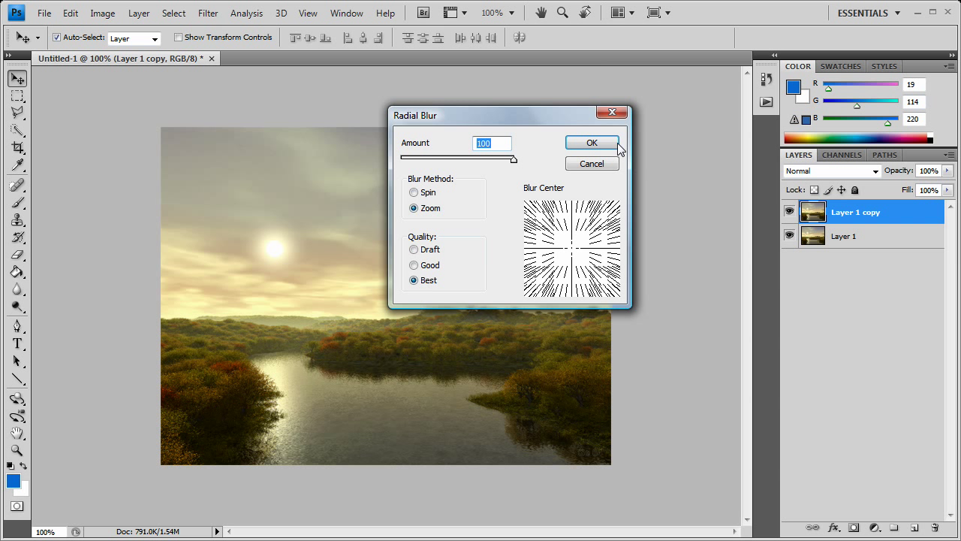
click(592, 142)
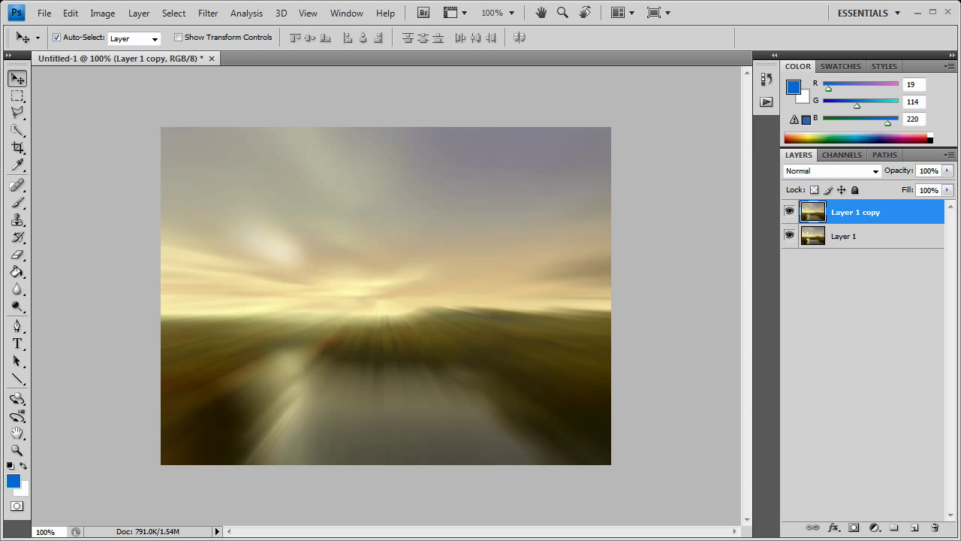
- Delete the sky from the blurred copy and set its Saturation to -100
click(16, 96)
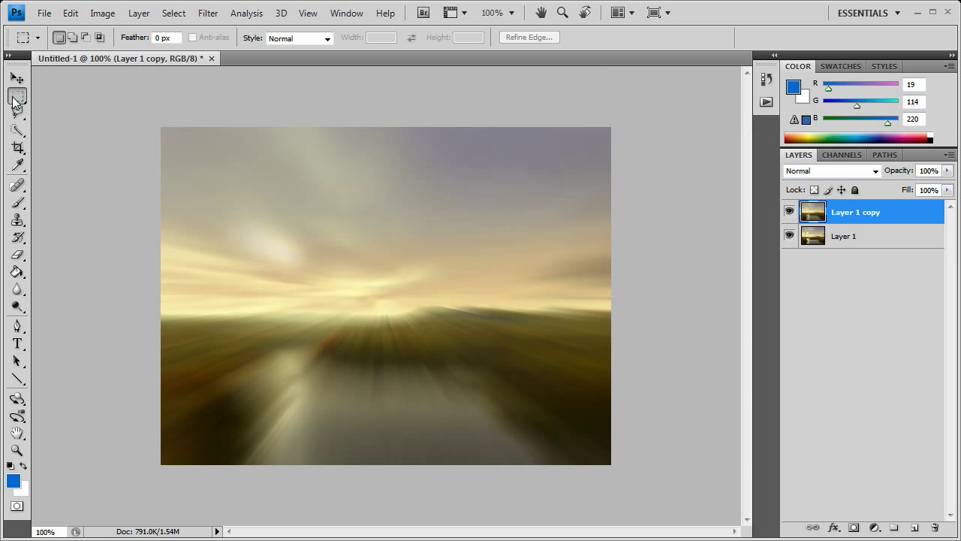
drag(160, 126, 610, 297)
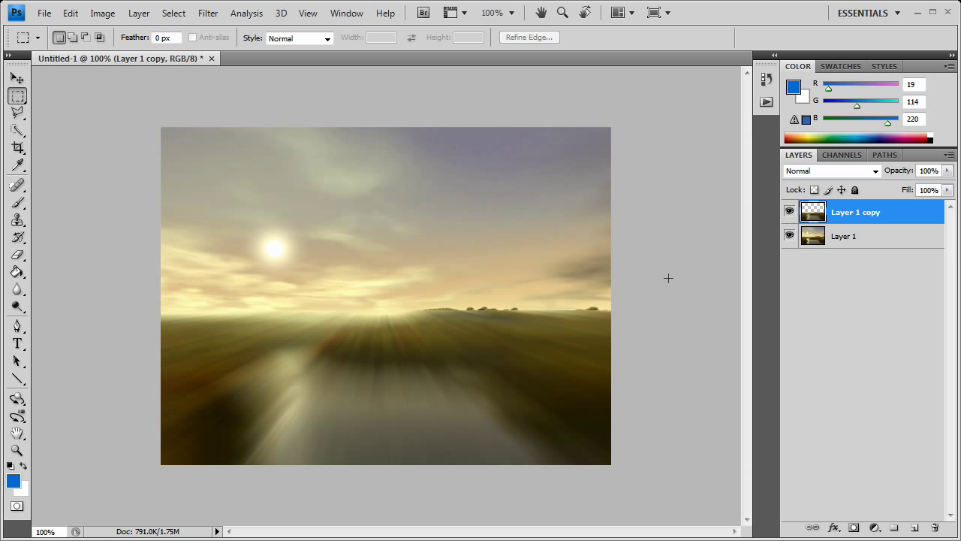
mouse_move(849, 223)
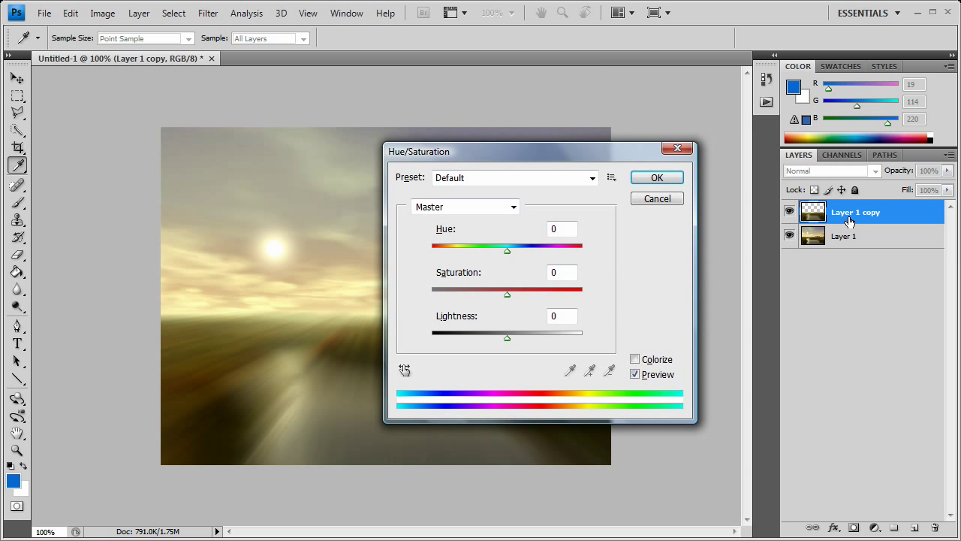
mouse_move(508, 252)
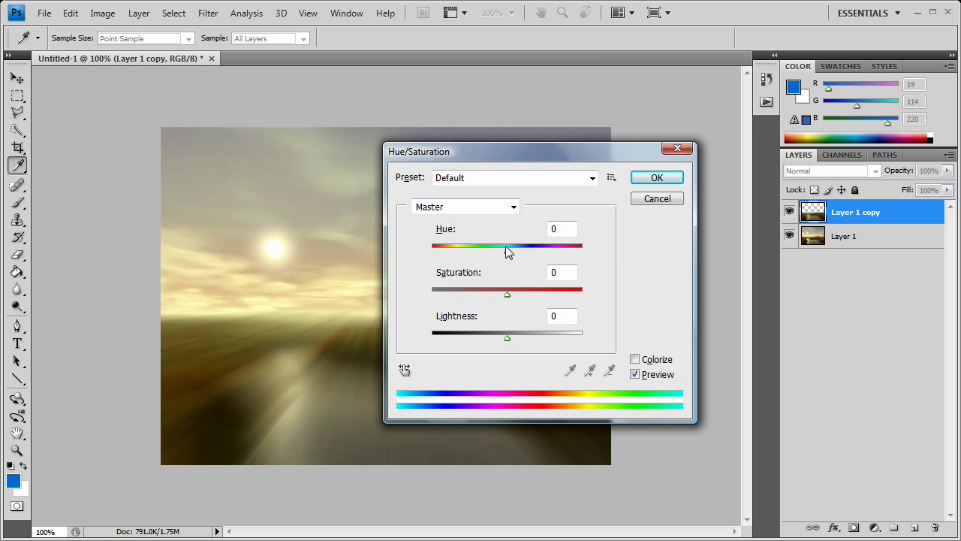
drag(507, 289, 430, 289)
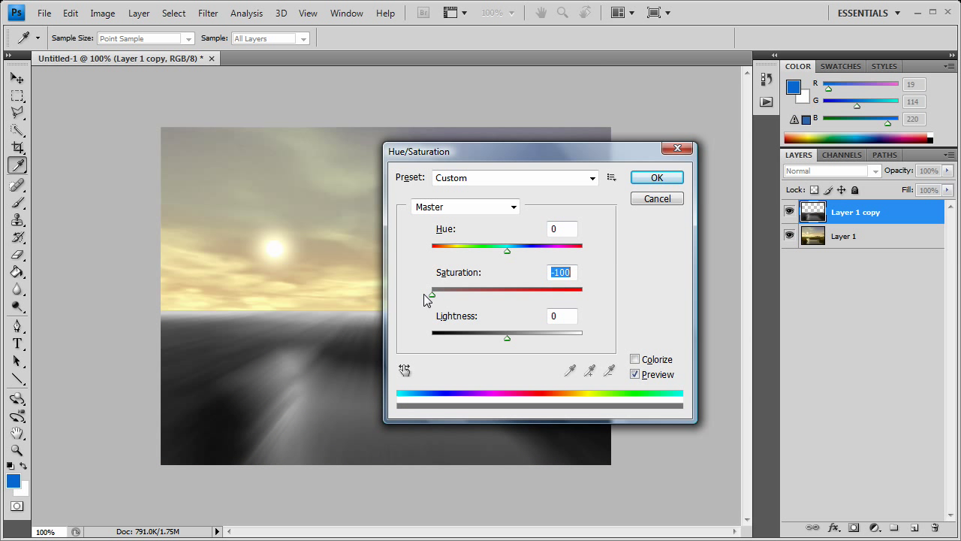
click(656, 177)
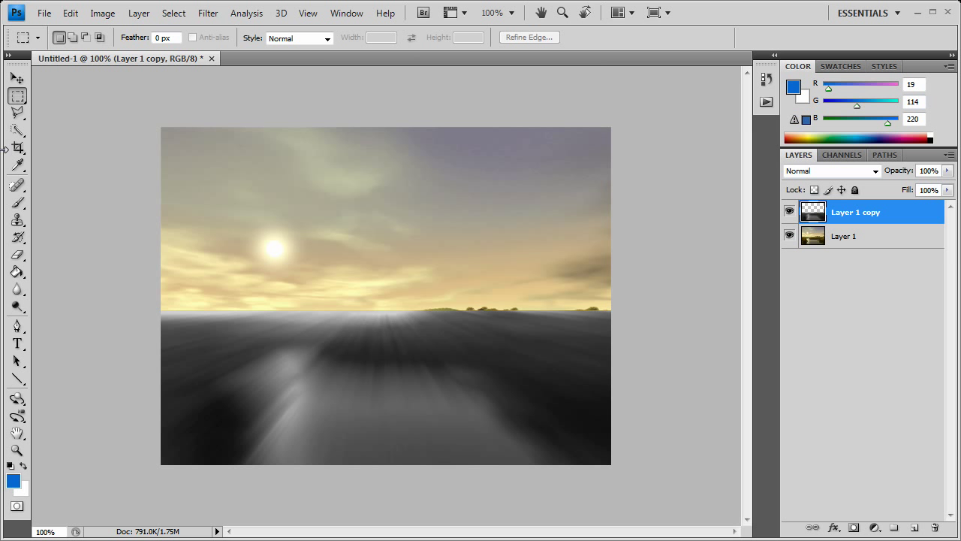
- Erase the grey copy over the right treeline, distant hills and banks
click(101, 37)
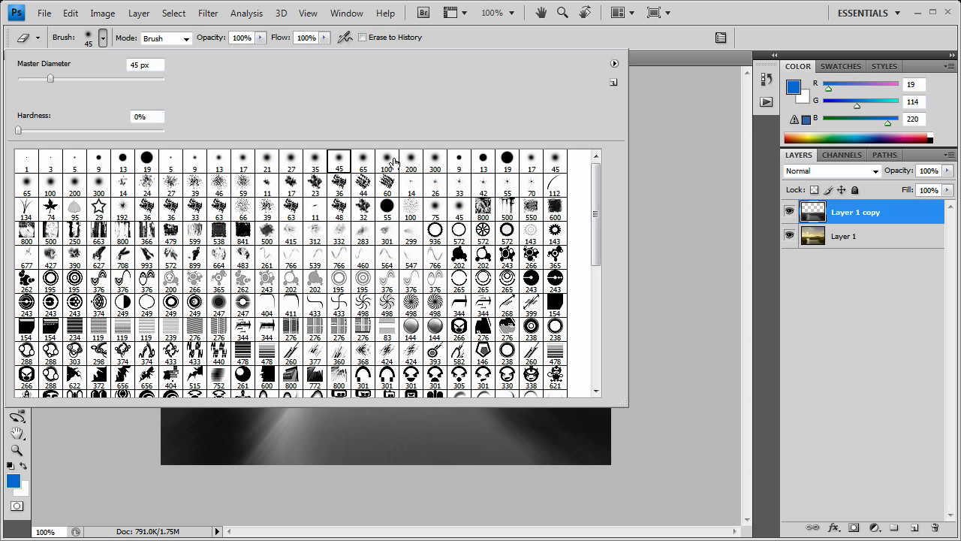
mouse_move(414, 164)
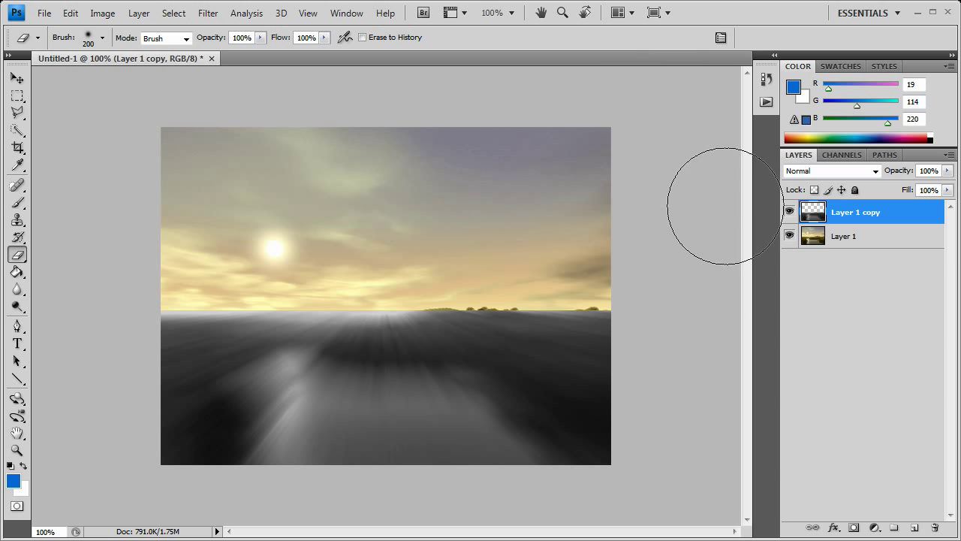
drag(723, 206, 597, 330)
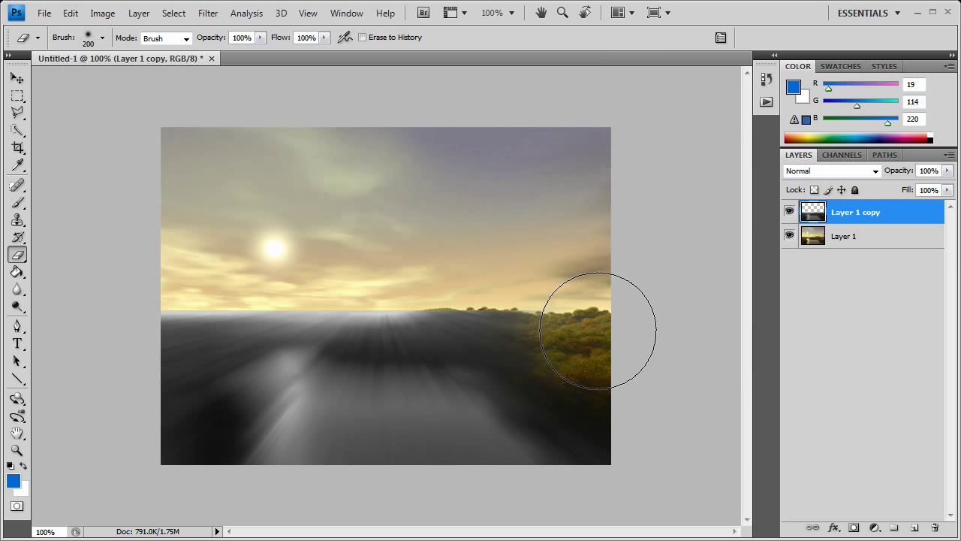
mouse_move(711, 402)
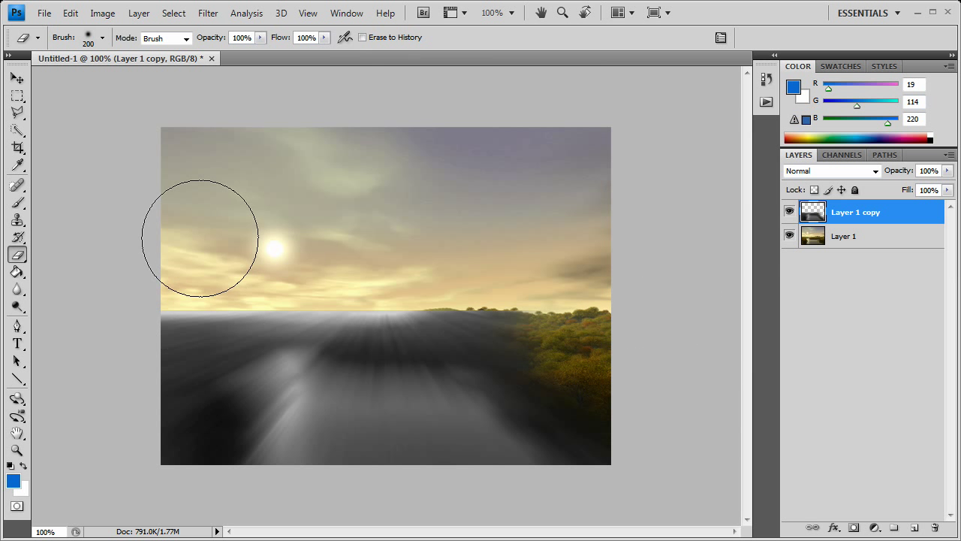
mouse_move(135, 124)
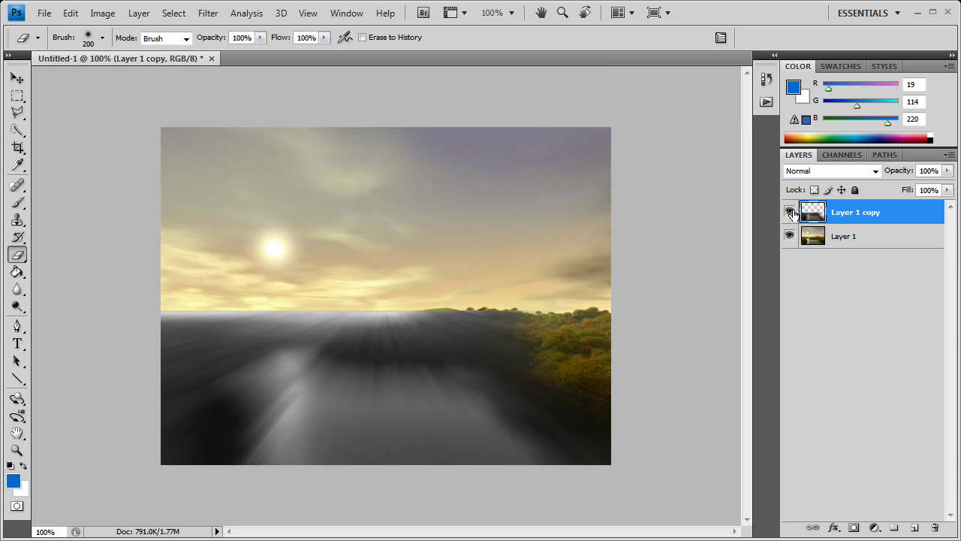
click(789, 211)
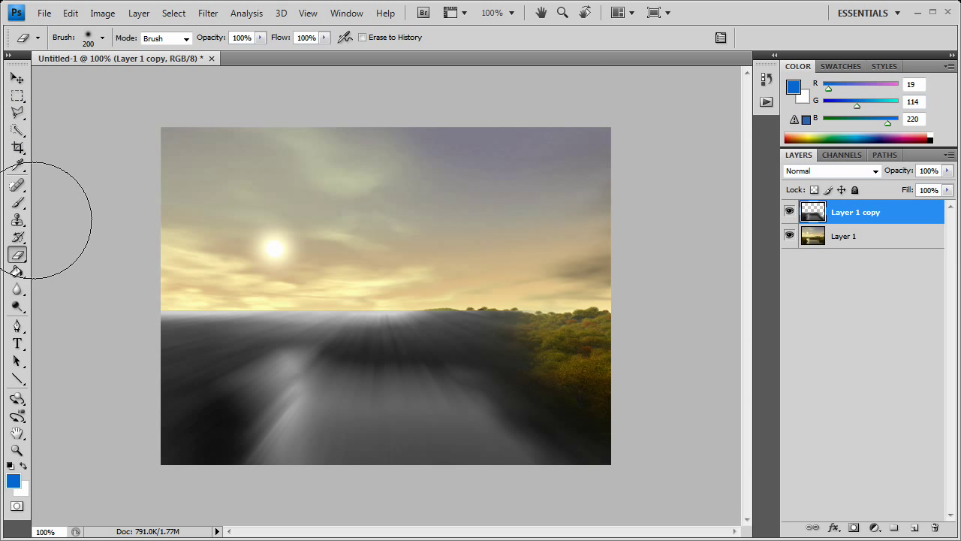
click(103, 37)
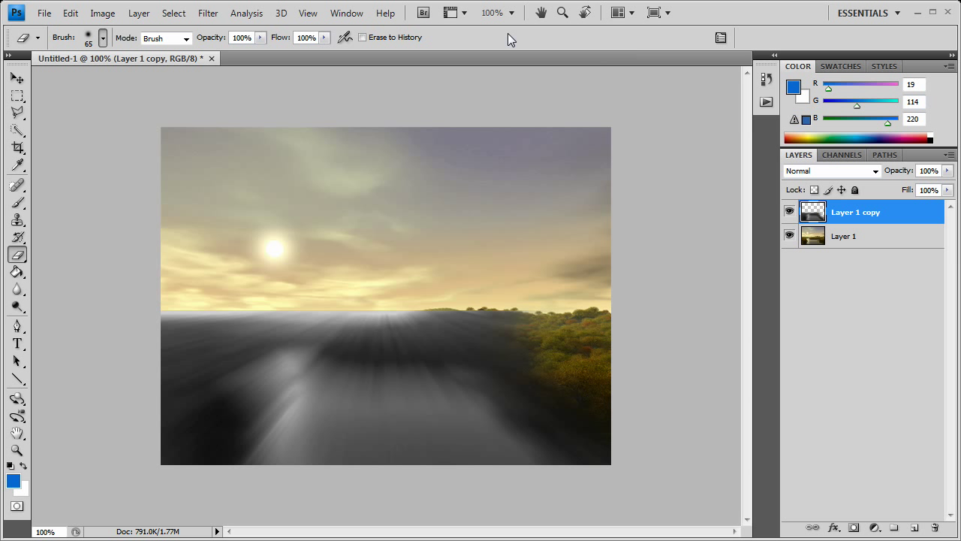
mouse_move(642, 425)
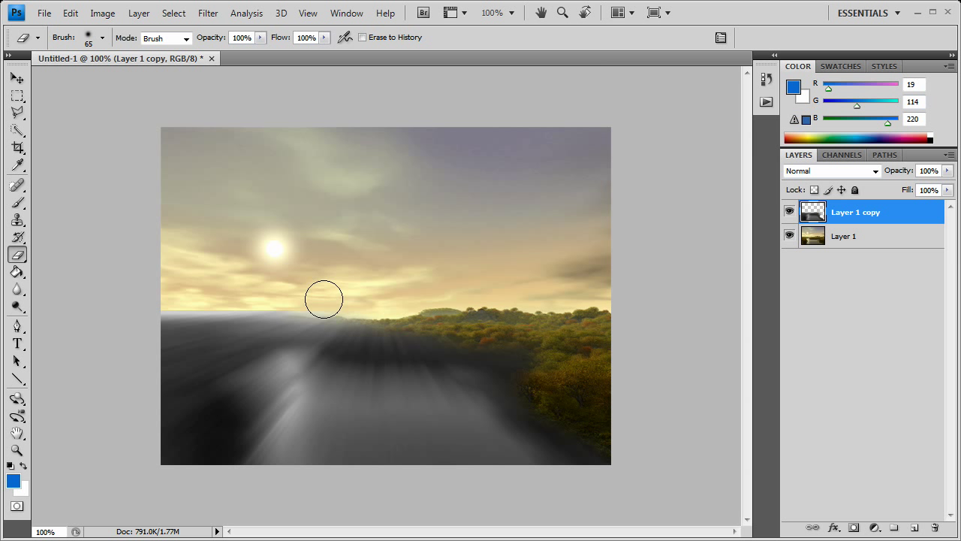
drag(322, 298, 182, 436)
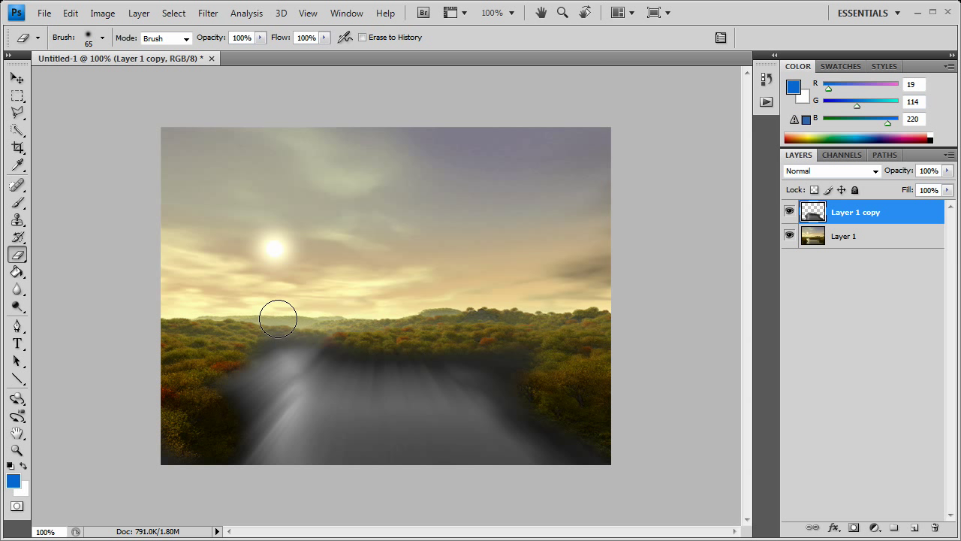
drag(278, 318, 551, 354)
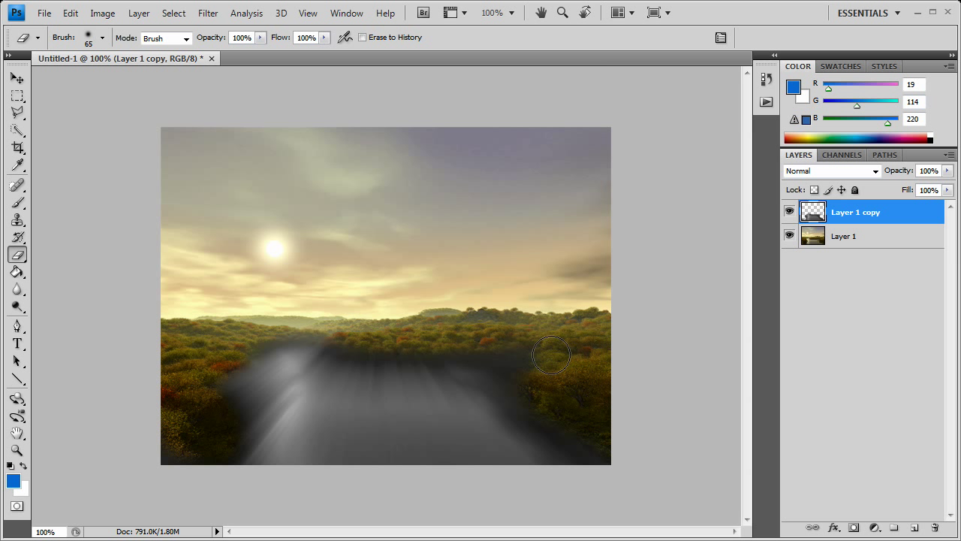
mouse_move(353, 338)
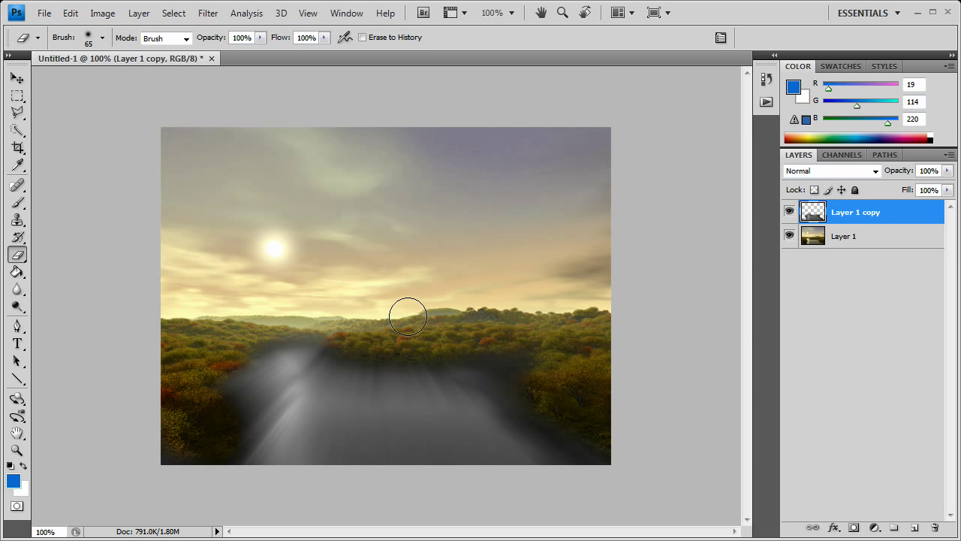
mouse_move(645, 311)
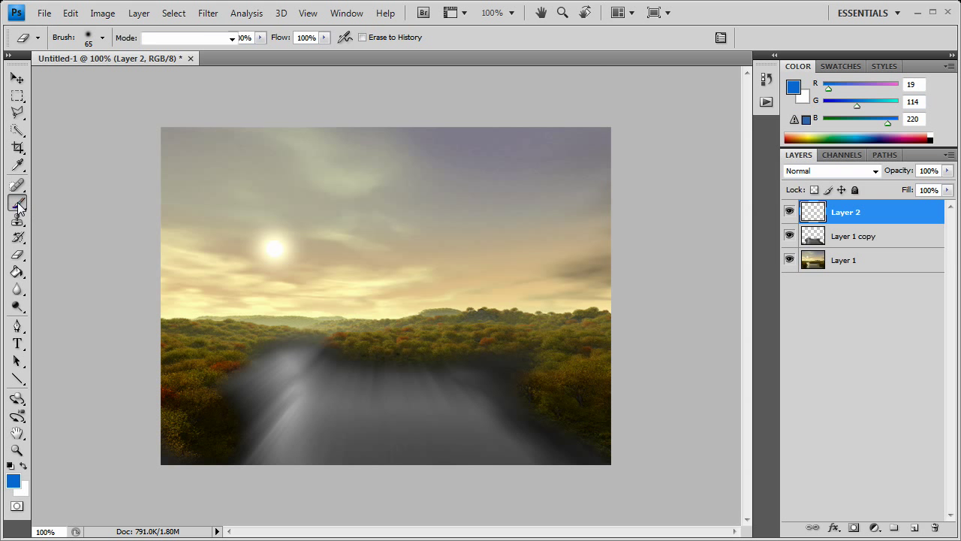
- Paint white streaks with a soft 21 px brush across the river
click(103, 38)
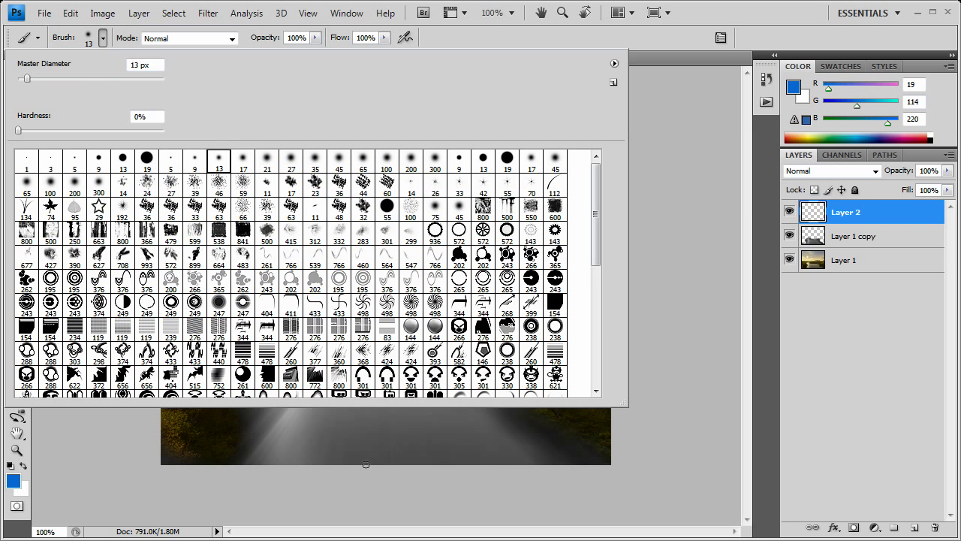
click(267, 160)
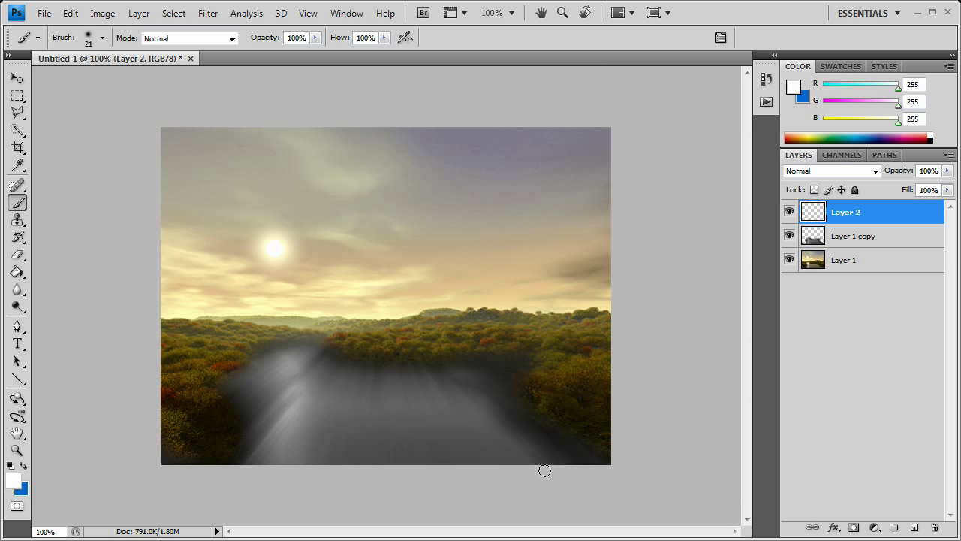
drag(544, 471, 484, 389)
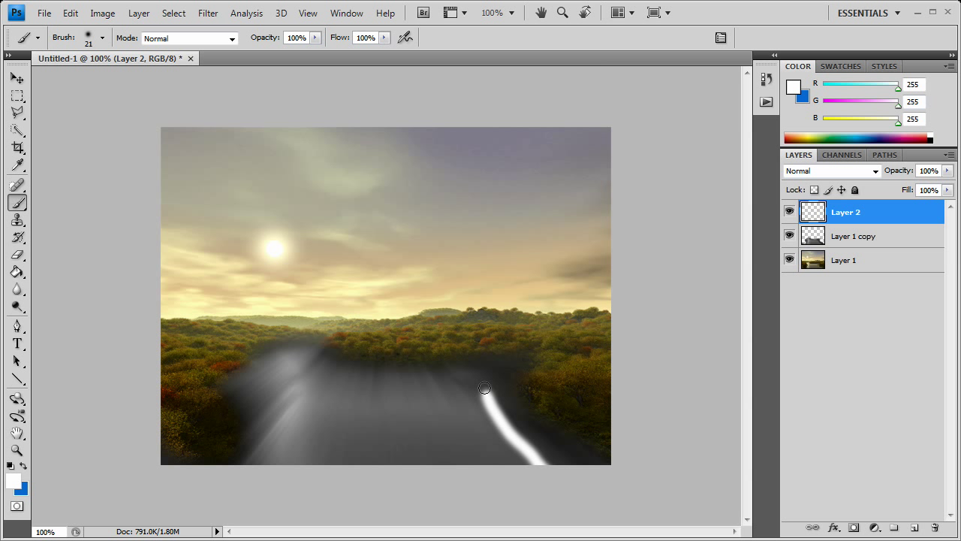
drag(484, 388, 516, 467)
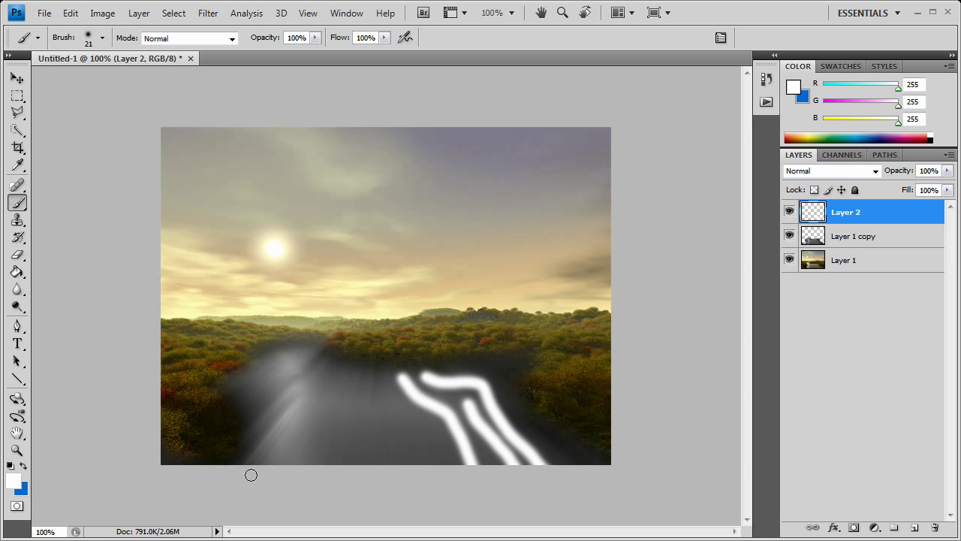
drag(251, 474, 289, 347)
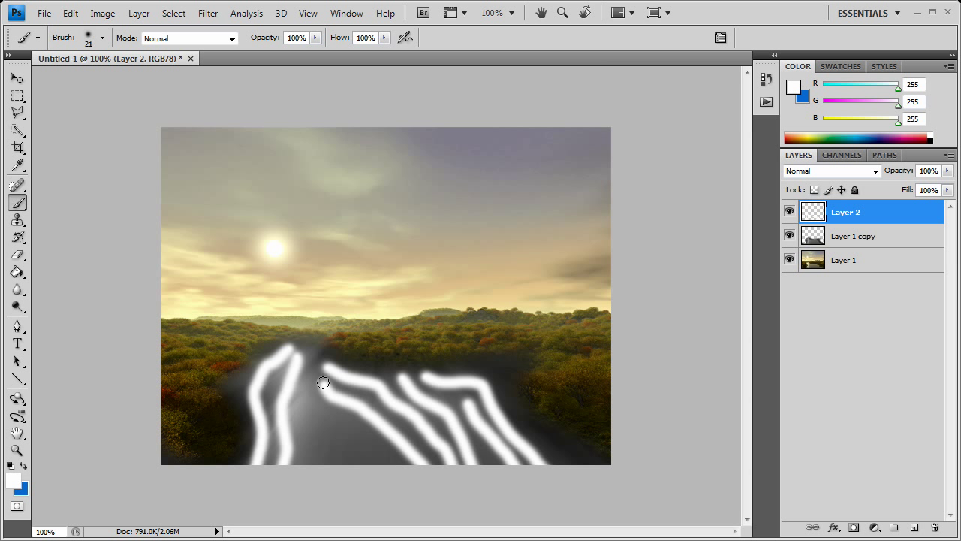
drag(323, 382, 301, 415)
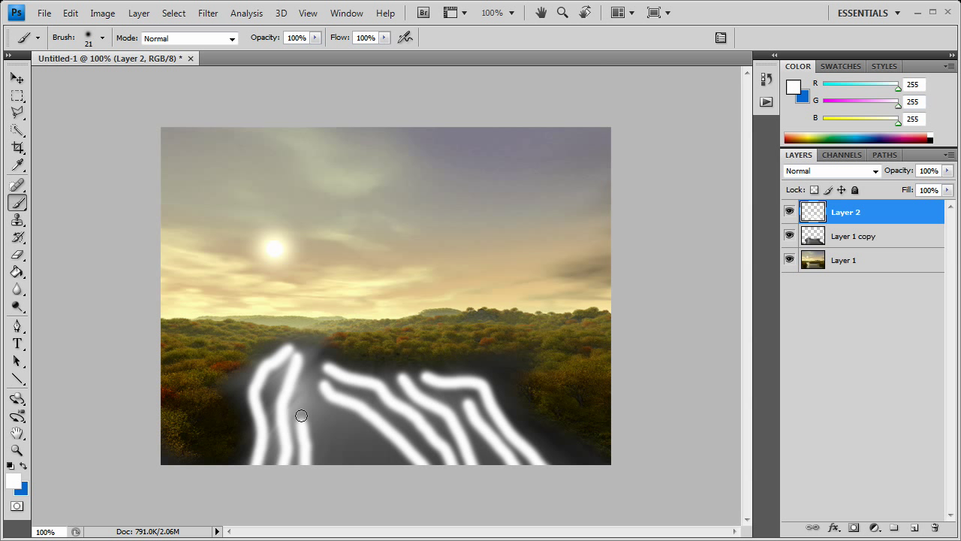
drag(300, 416, 325, 433)
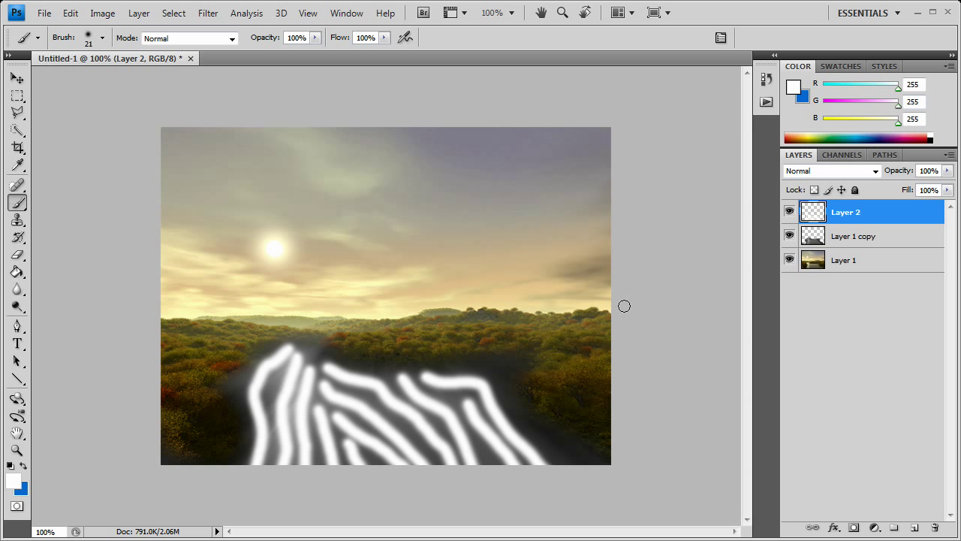
mouse_move(652, 289)
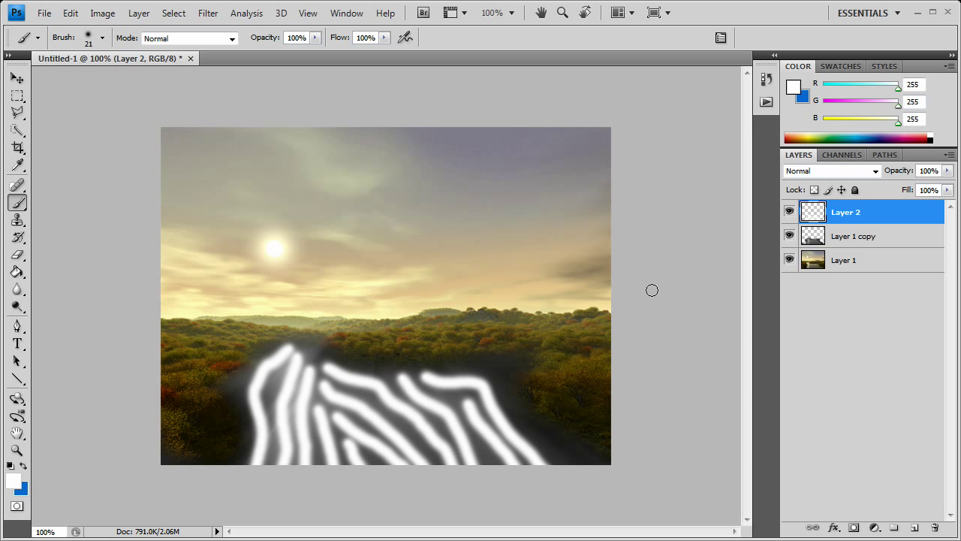
- Apply a Box Blur of about 21 pixels radius to the white streaks
click(208, 13)
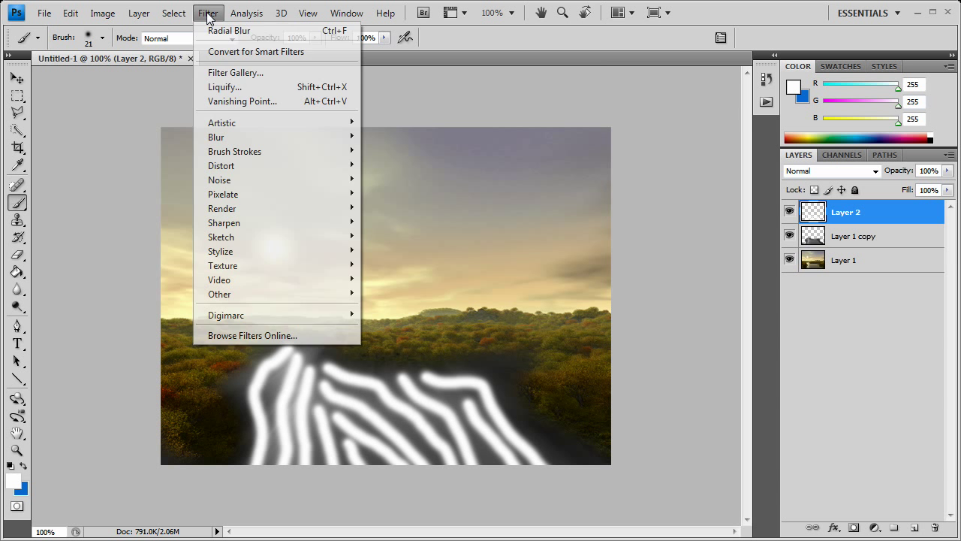
mouse_move(216, 136)
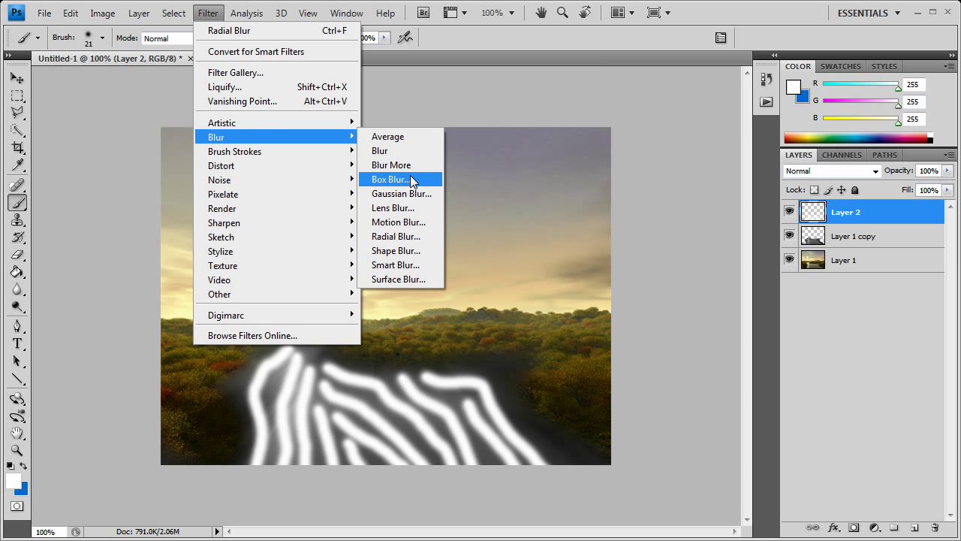
click(390, 178)
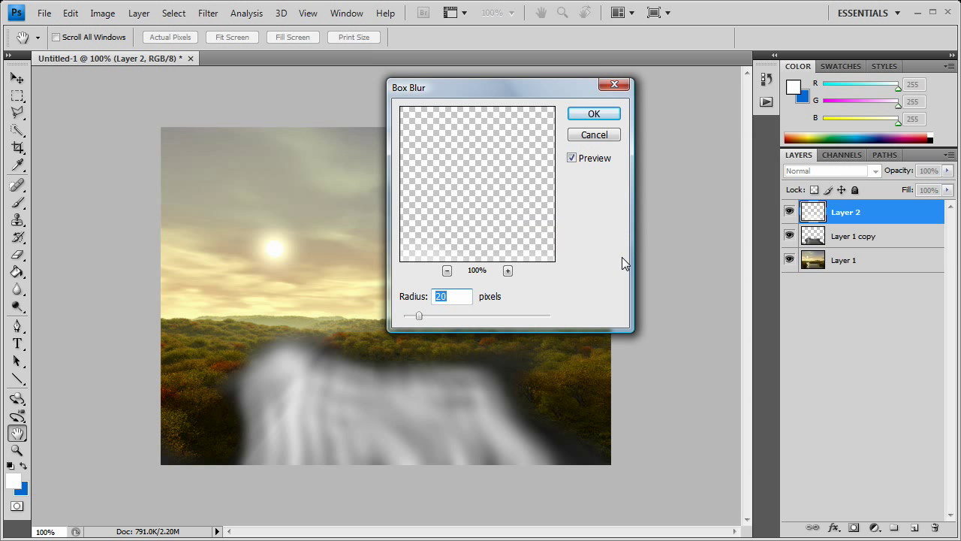
drag(418, 315, 418, 315)
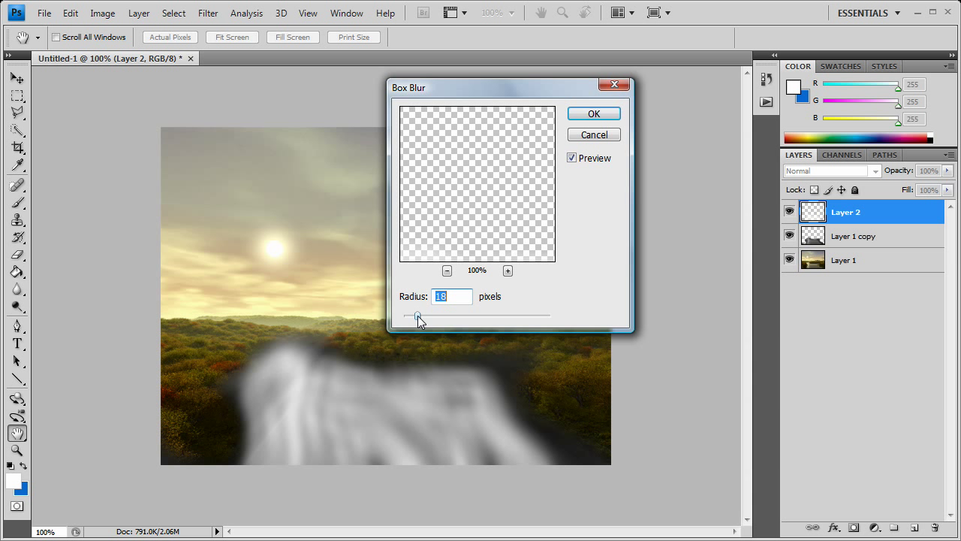
drag(417, 316, 411, 316)
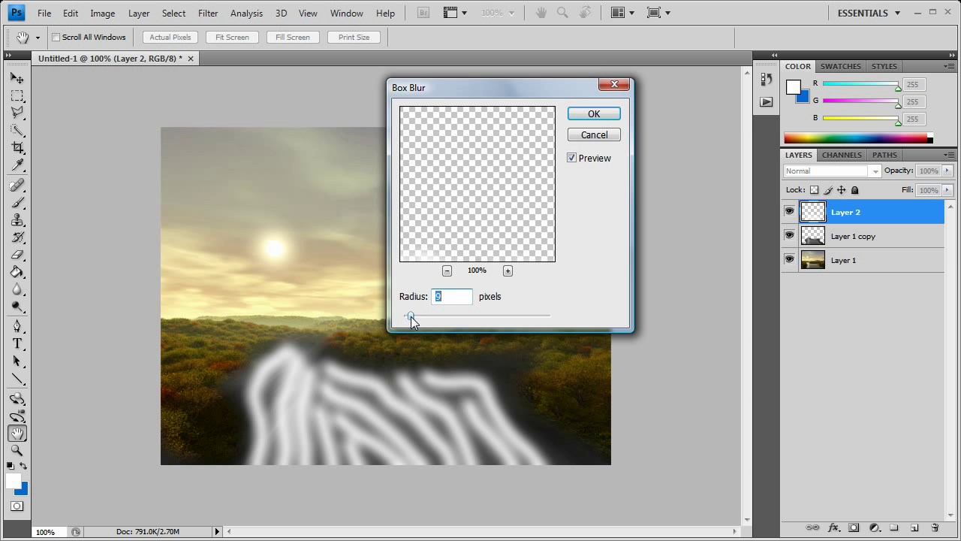
drag(410, 314, 416, 315)
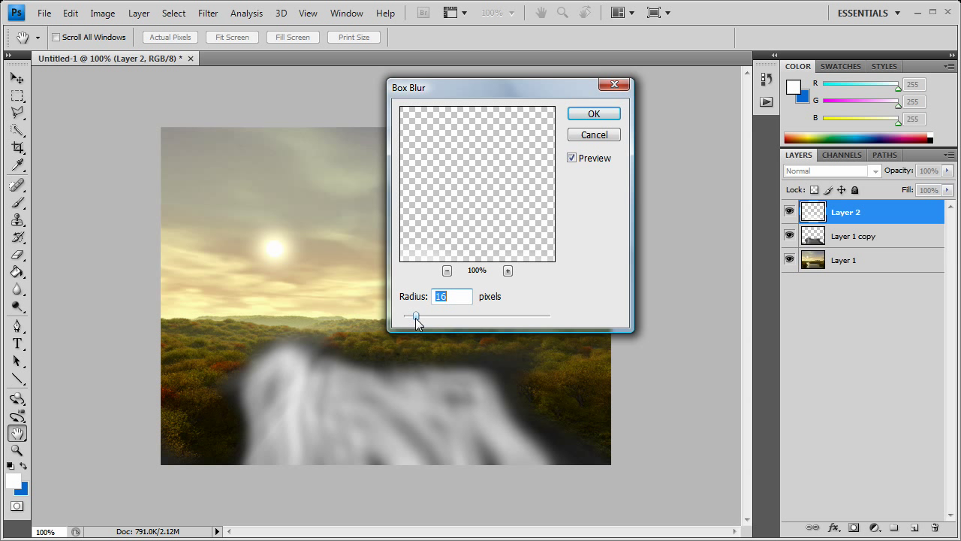
drag(416, 316, 418, 315)
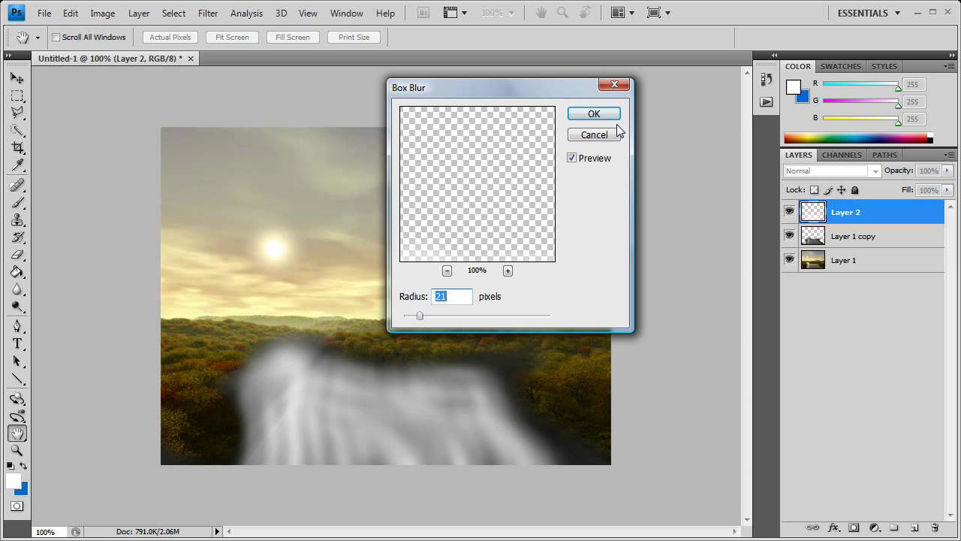
click(593, 113)
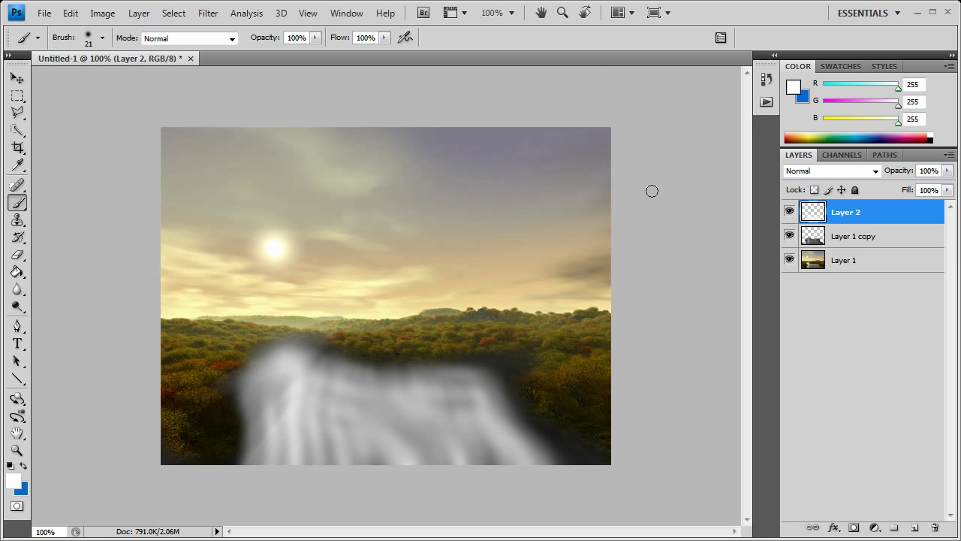
- Select Layer 1 copy and set its opacity to 43%
click(854, 236)
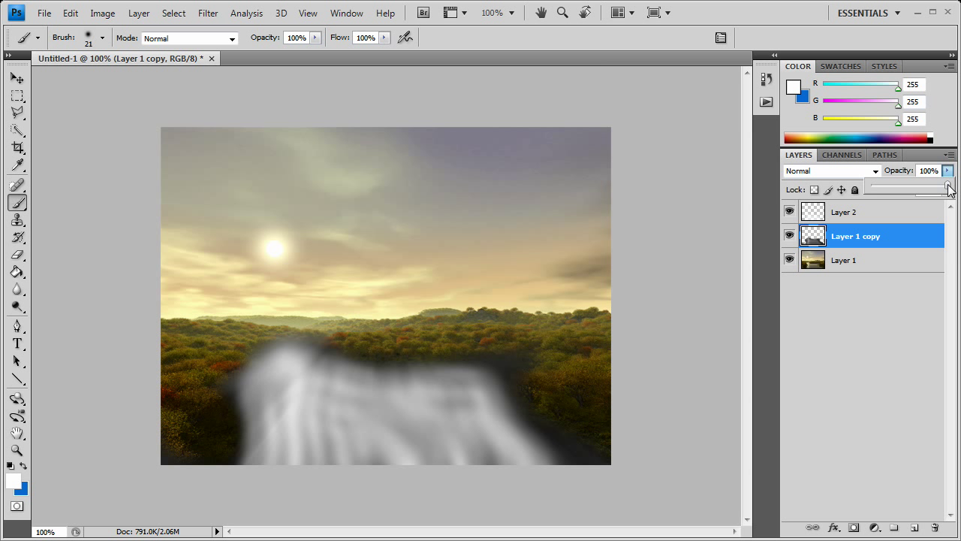
drag(950, 186, 910, 186)
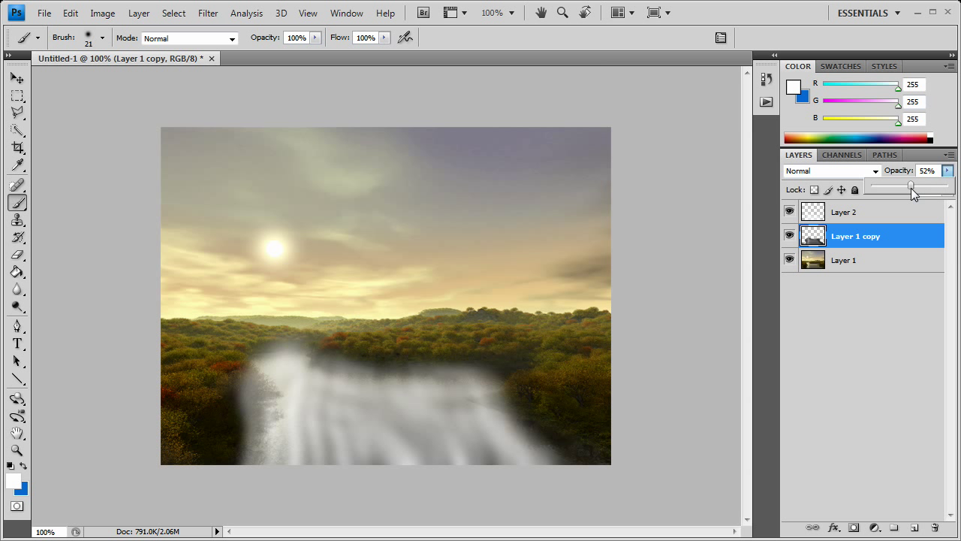
drag(911, 185, 920, 186)
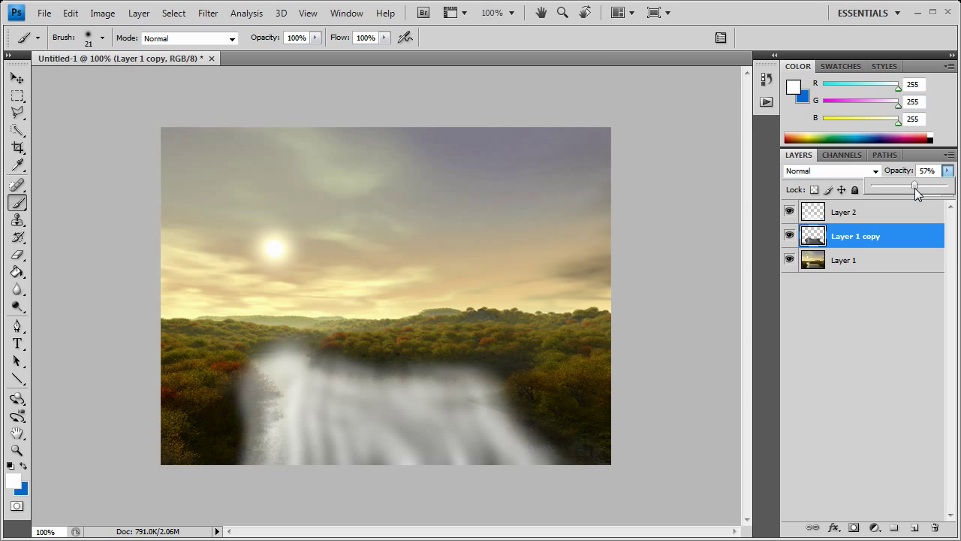
drag(916, 186, 908, 185)
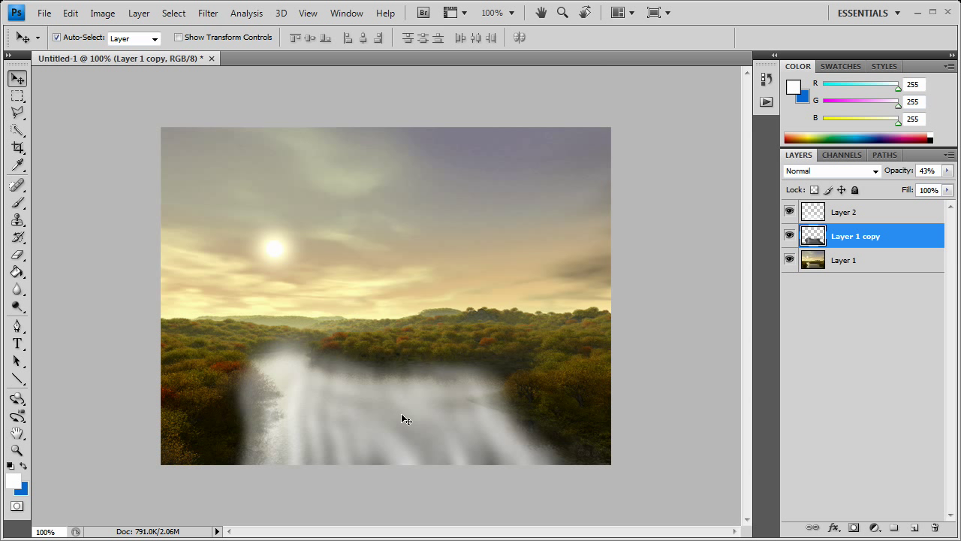
mouse_move(542, 461)
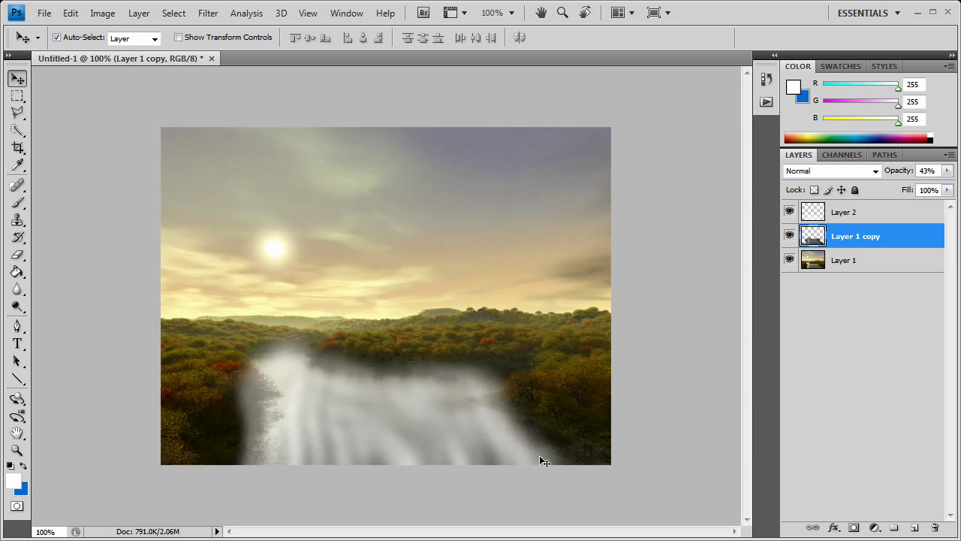
mouse_move(154, 334)
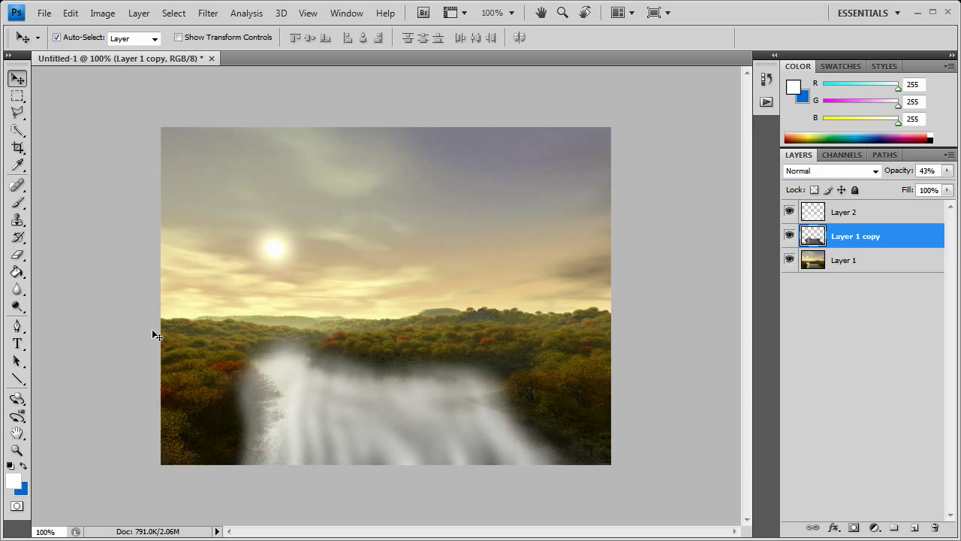
- Erase the fog's edges over the left bank trees and lower right edge
click(16, 254)
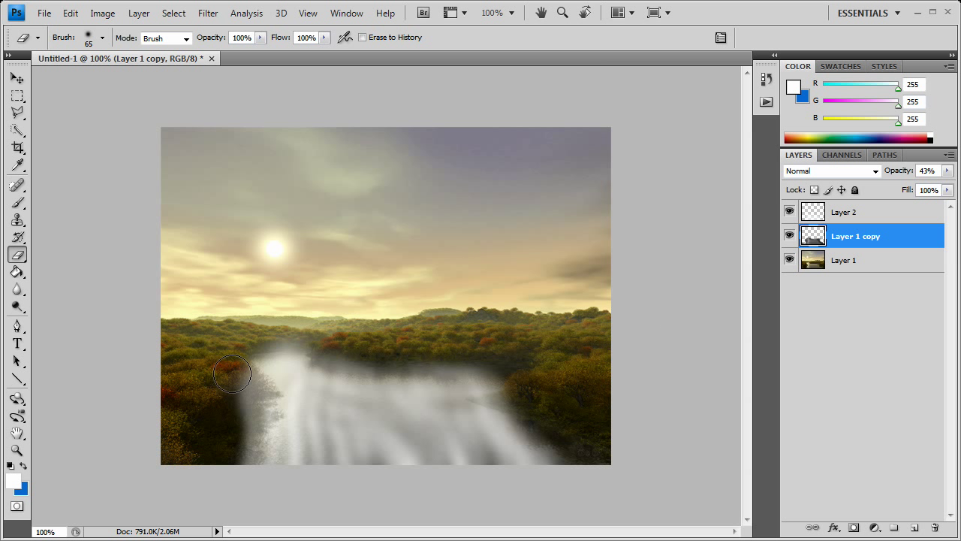
drag(233, 374, 241, 415)
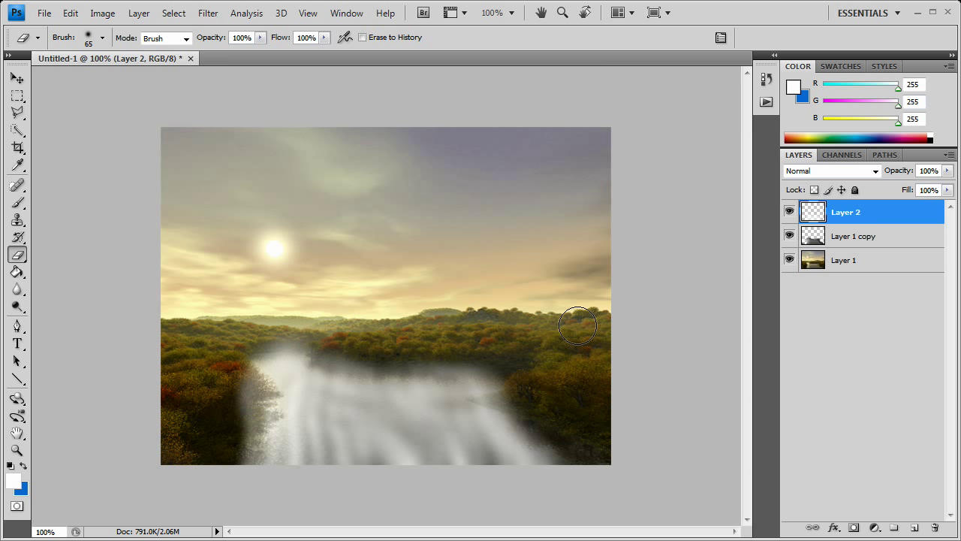
drag(578, 325, 253, 399)
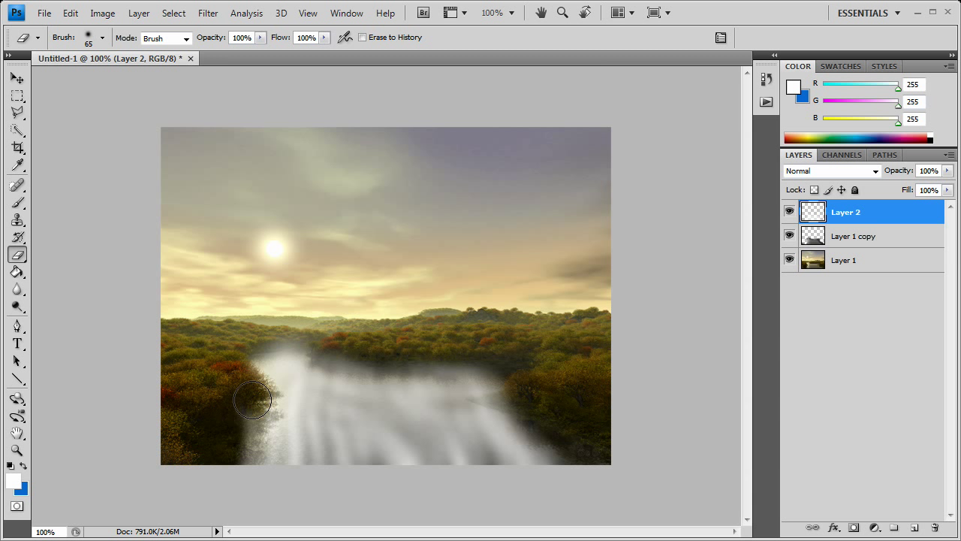
mouse_move(248, 395)
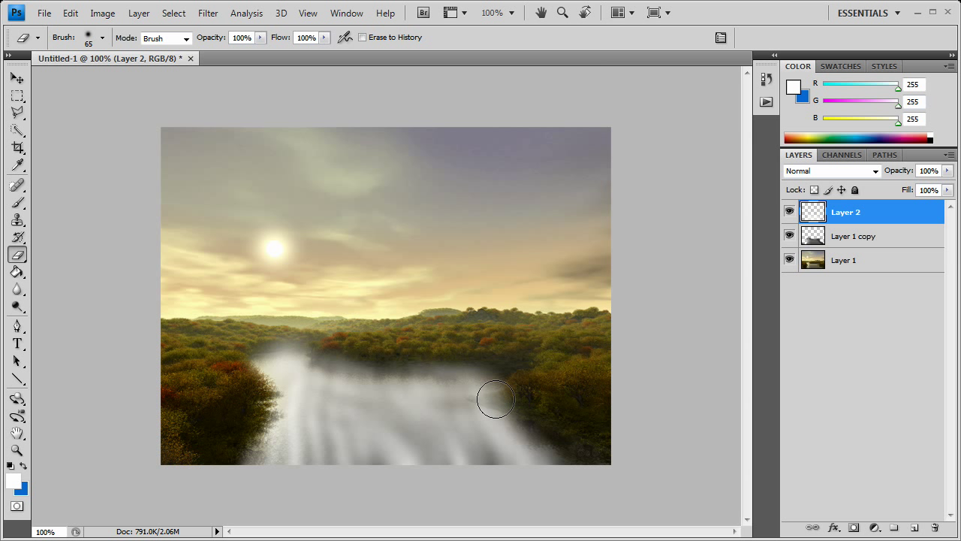
mouse_move(517, 400)
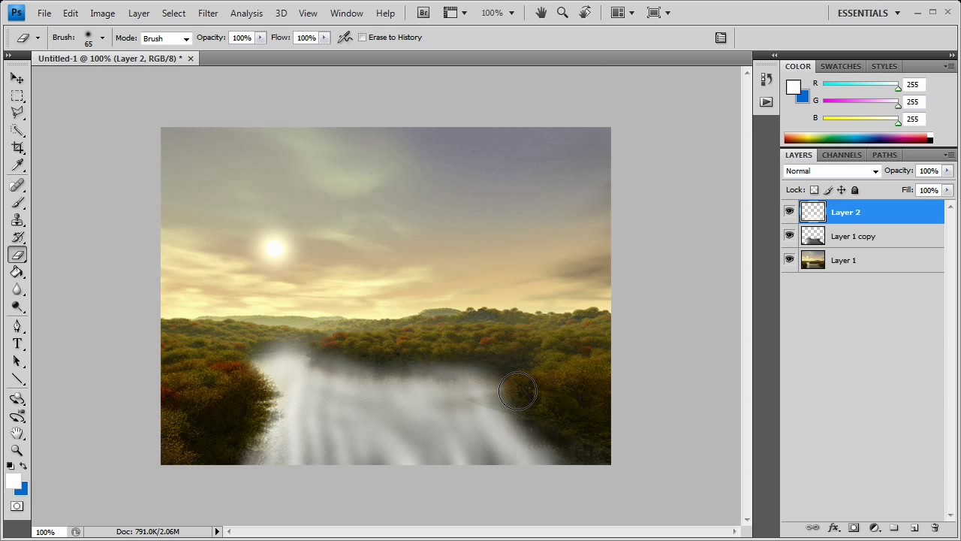
mouse_move(522, 293)
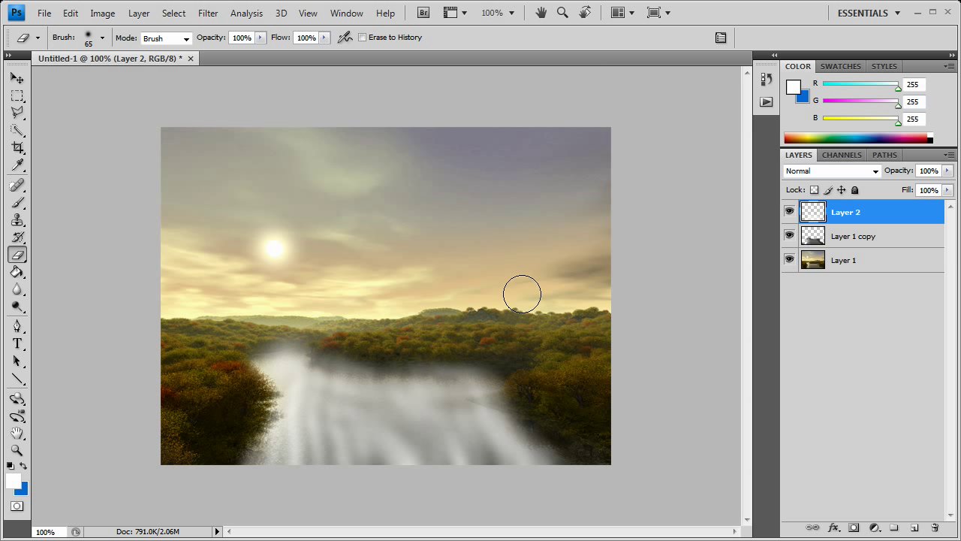
drag(521, 293, 574, 447)
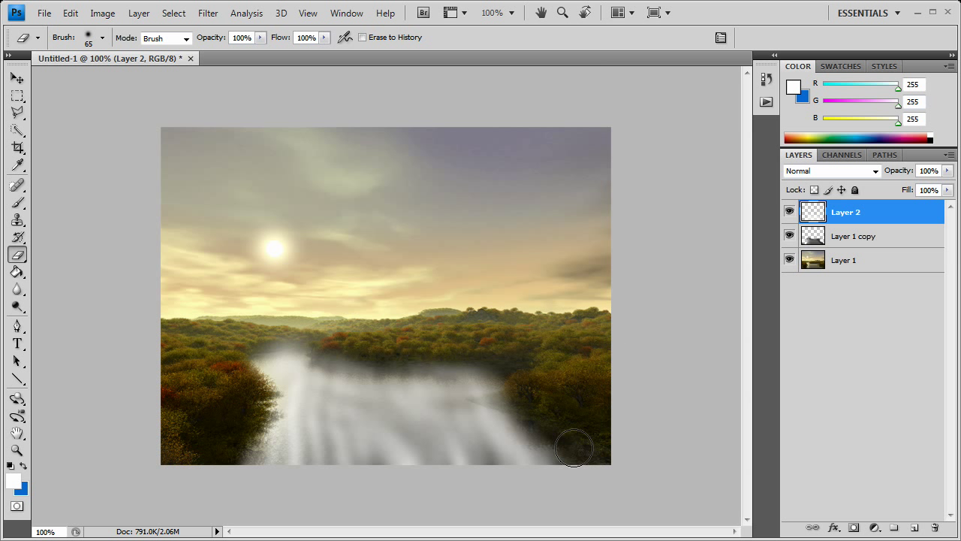
mouse_move(604, 447)
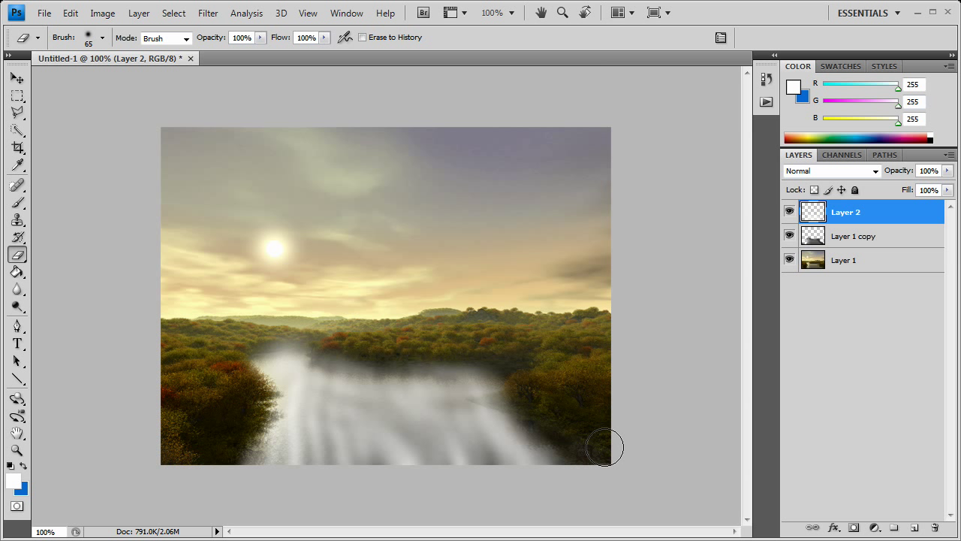
mouse_move(601, 428)
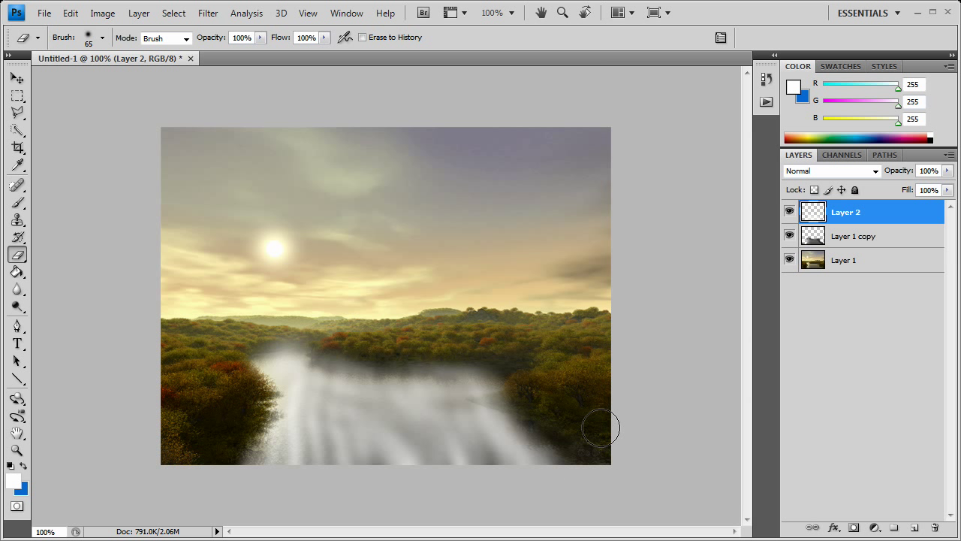
mouse_move(478, 389)
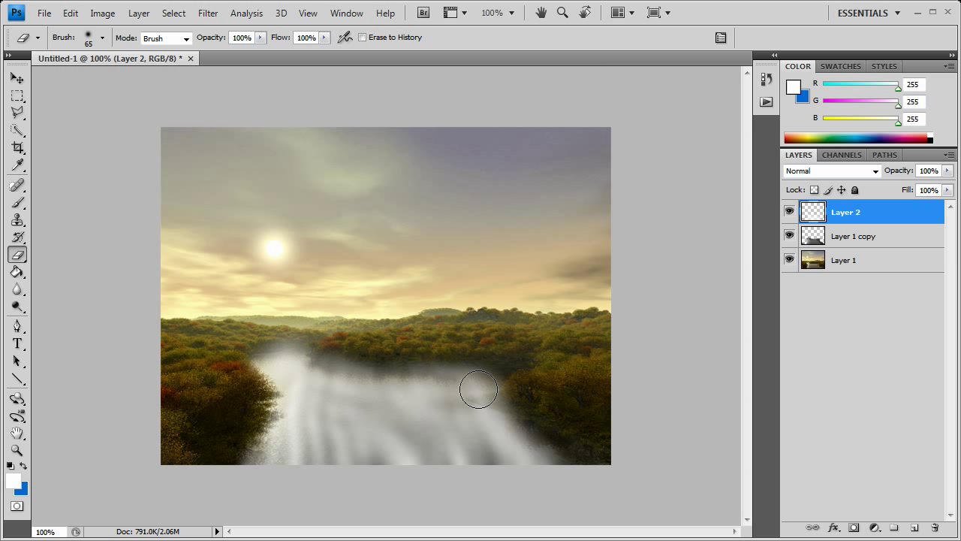
mouse_move(495, 406)
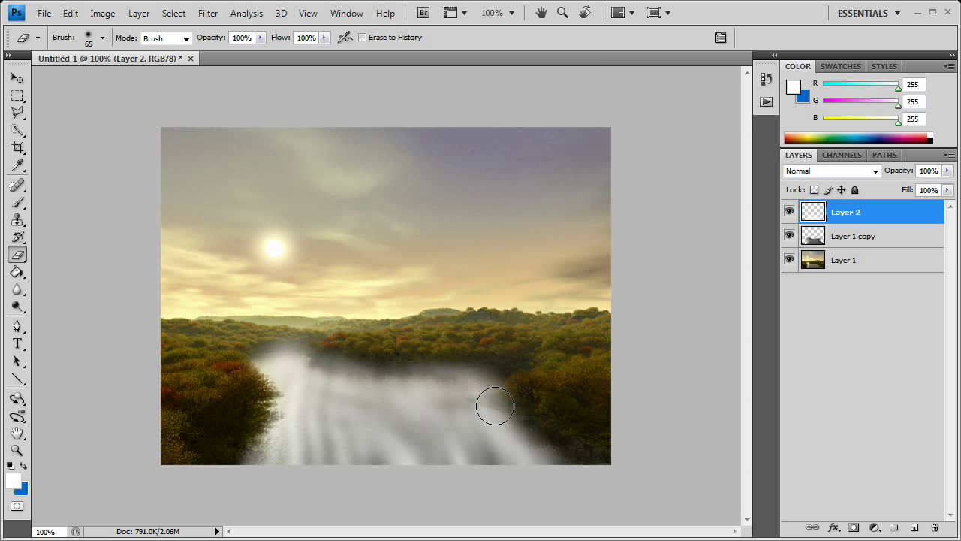
mouse_move(264, 243)
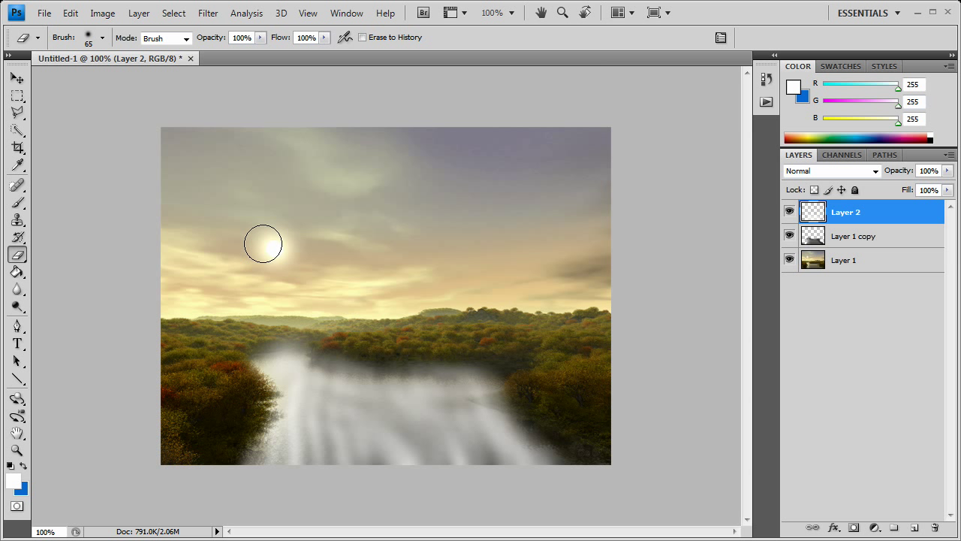
- Pick the Elliptical Marquee with 20 px feather and select both fog layers
right_click(16, 96)
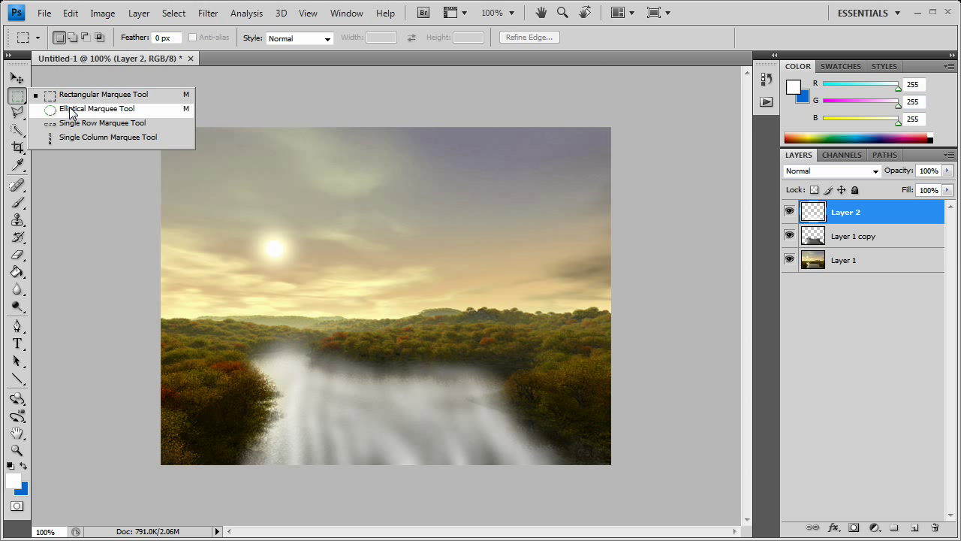
click(98, 108)
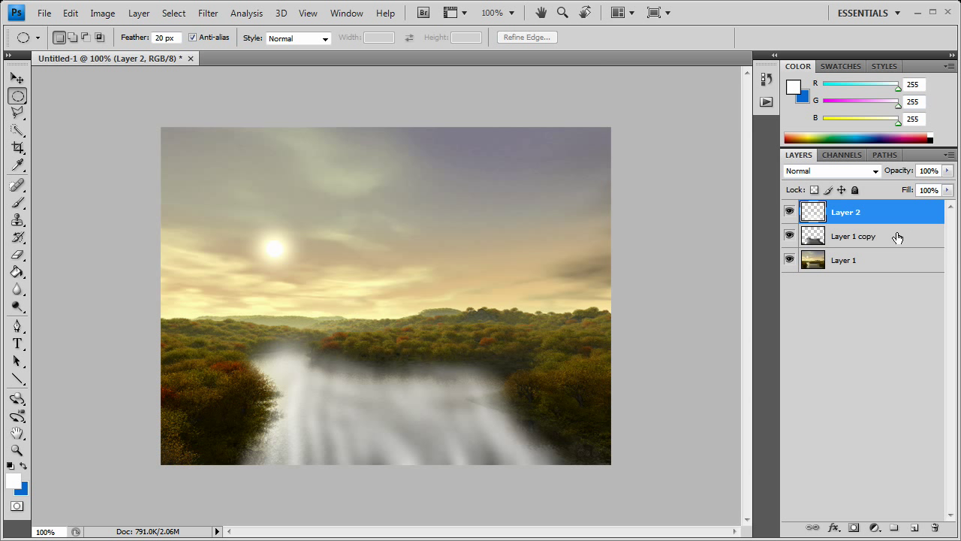
click(853, 236)
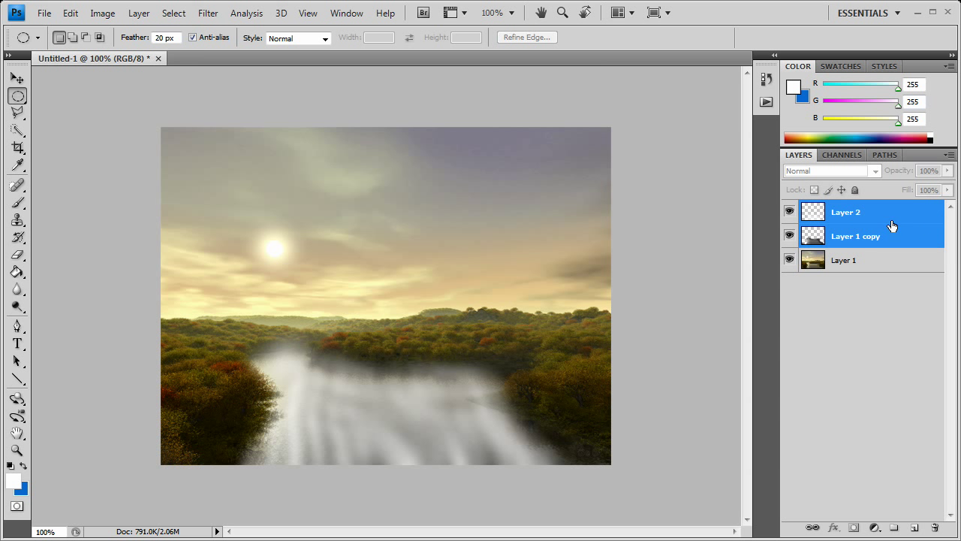
right_click(894, 225)
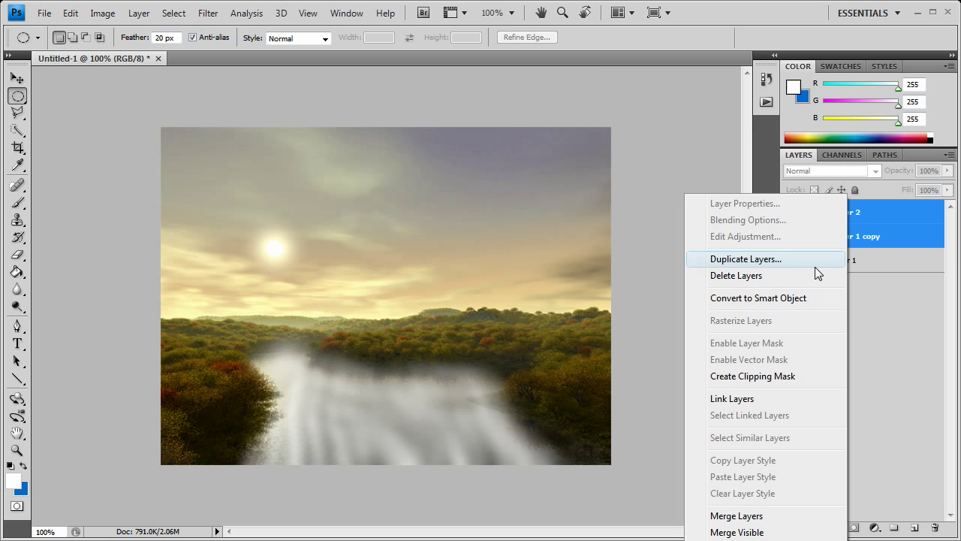
mouse_move(751, 515)
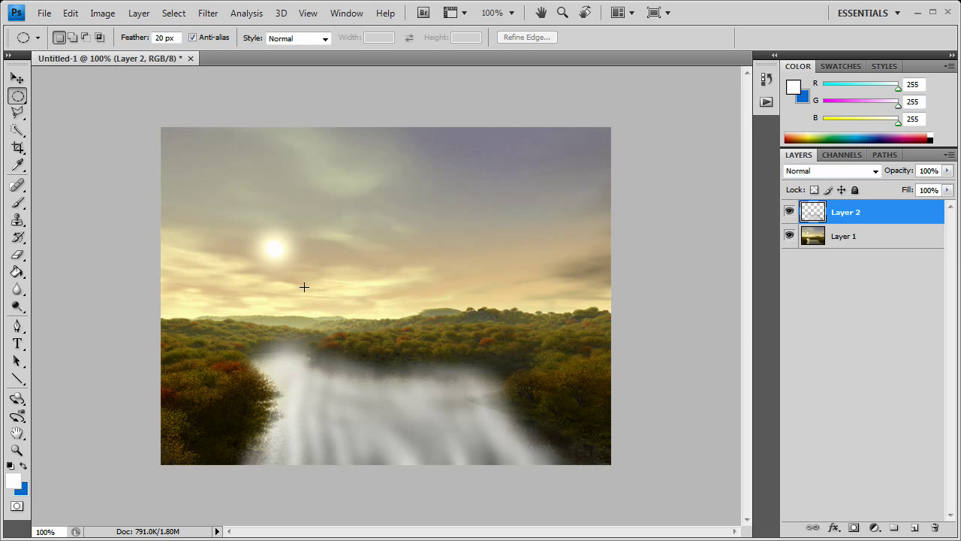
mouse_move(273, 301)
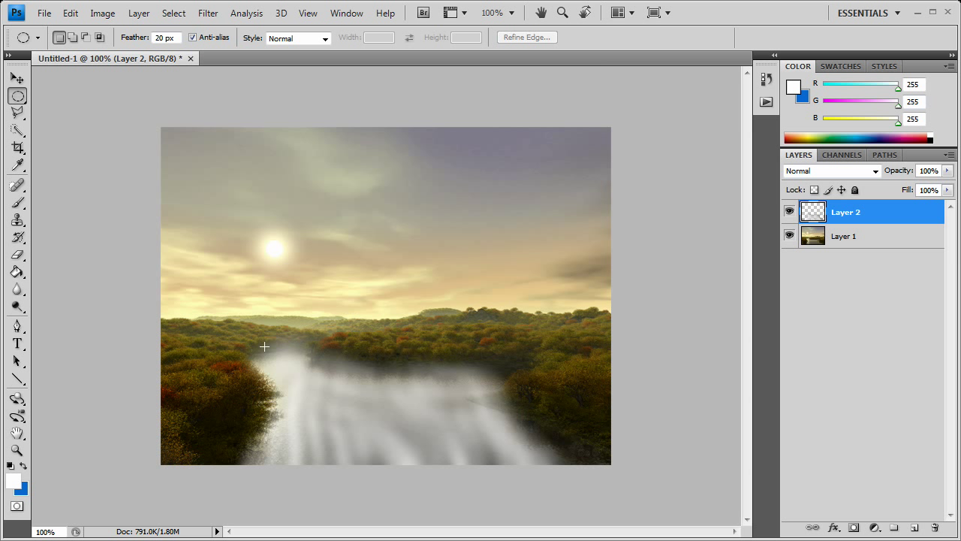
- Drag a tall elliptical marquee over the fog at the left riverbank
drag(264, 346, 292, 417)
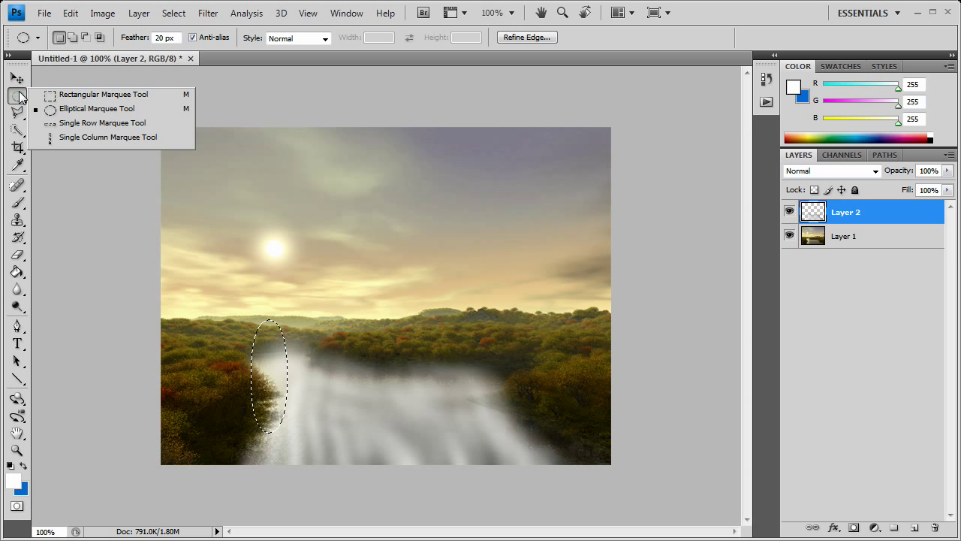
mouse_move(87, 113)
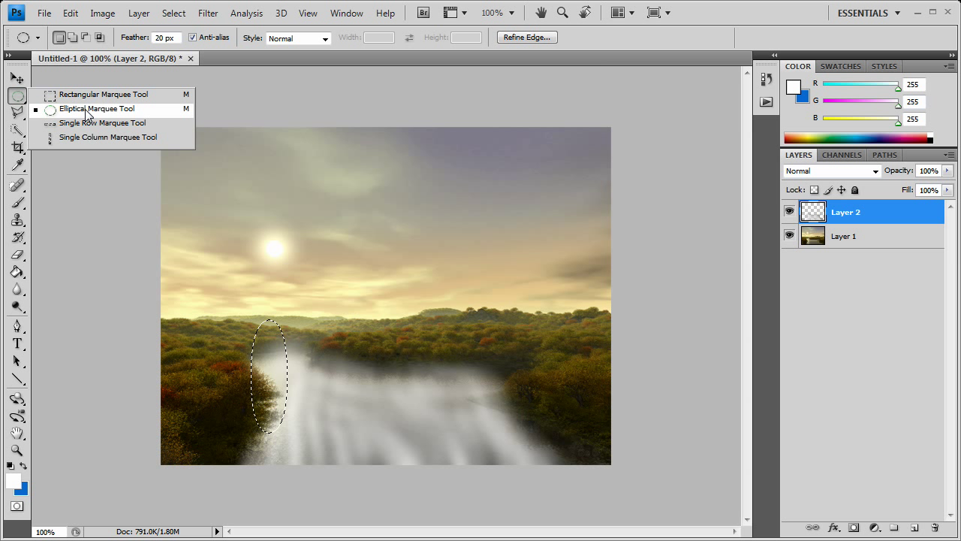
click(96, 108)
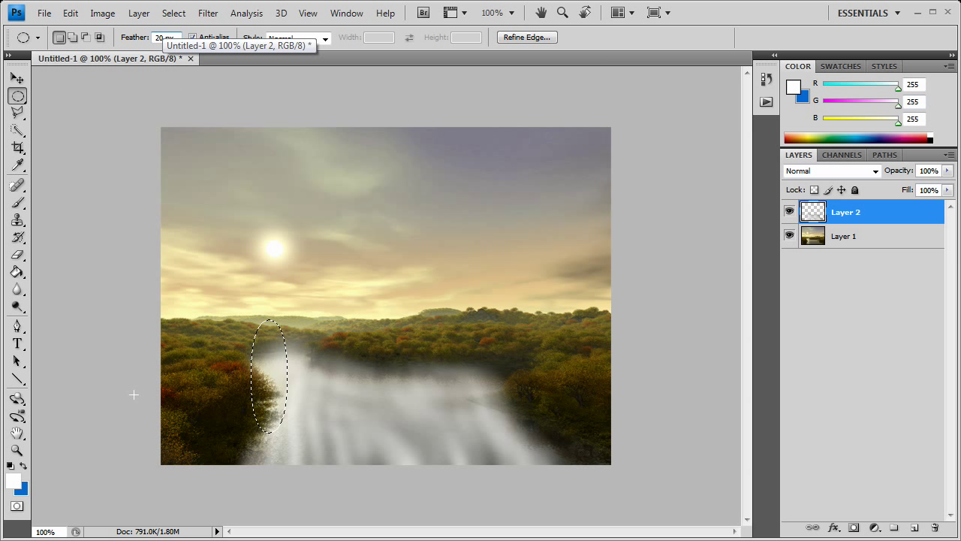
mouse_move(852, 222)
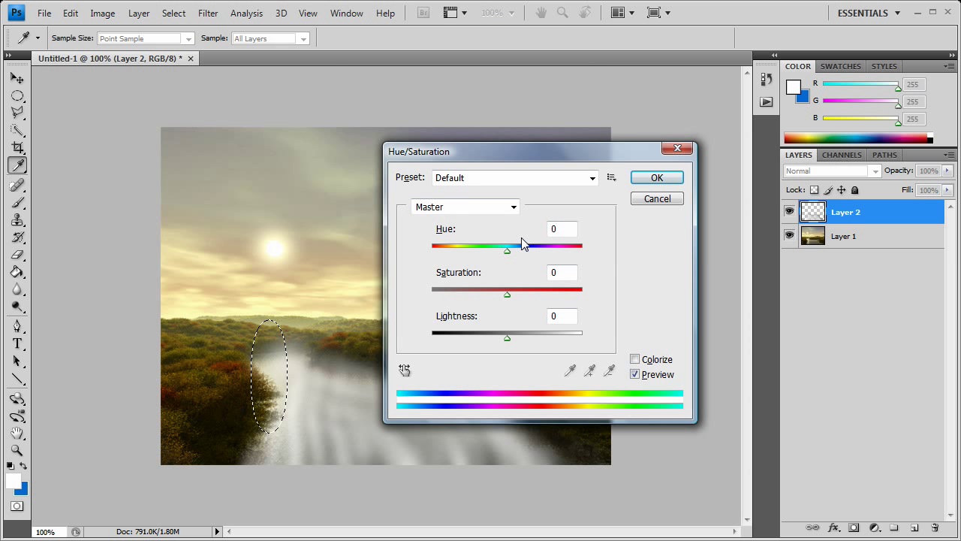
mouse_move(636, 359)
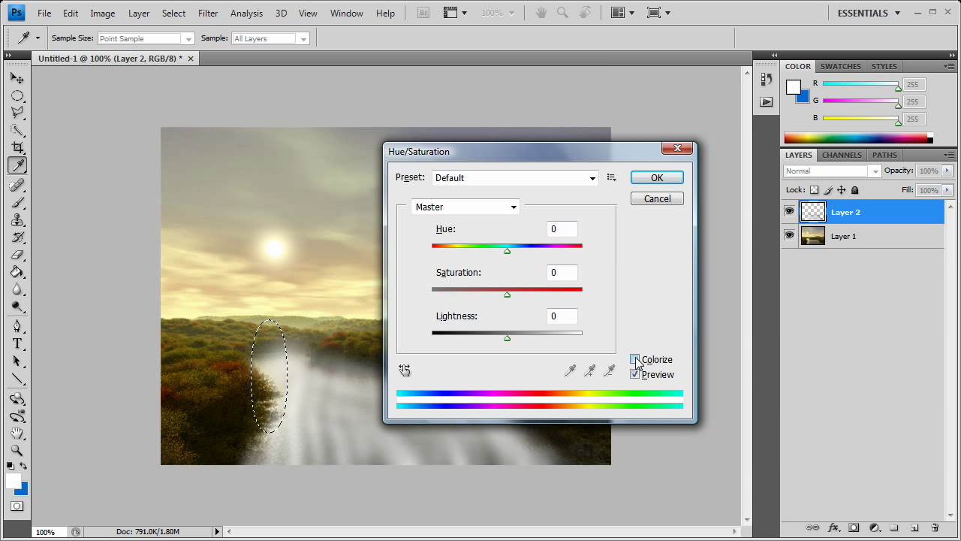
- Colorize the selected fog with Hue/Saturation at Hue 52, Saturation 60
click(635, 358)
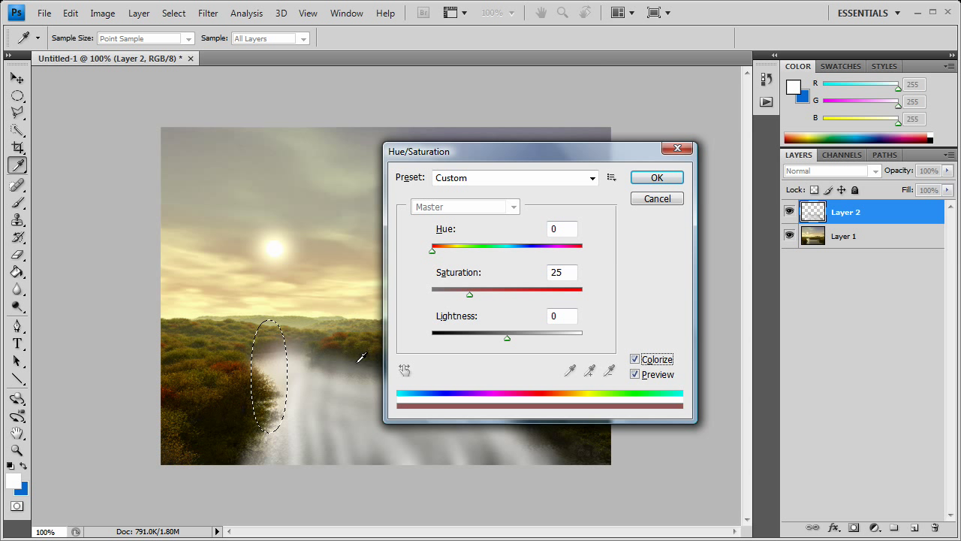
drag(469, 294, 582, 294)
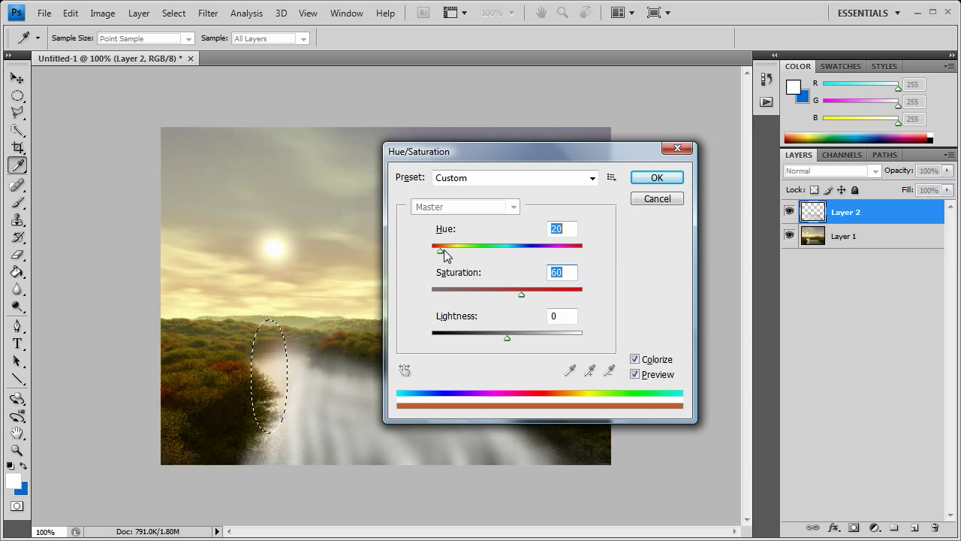
drag(445, 246, 465, 245)
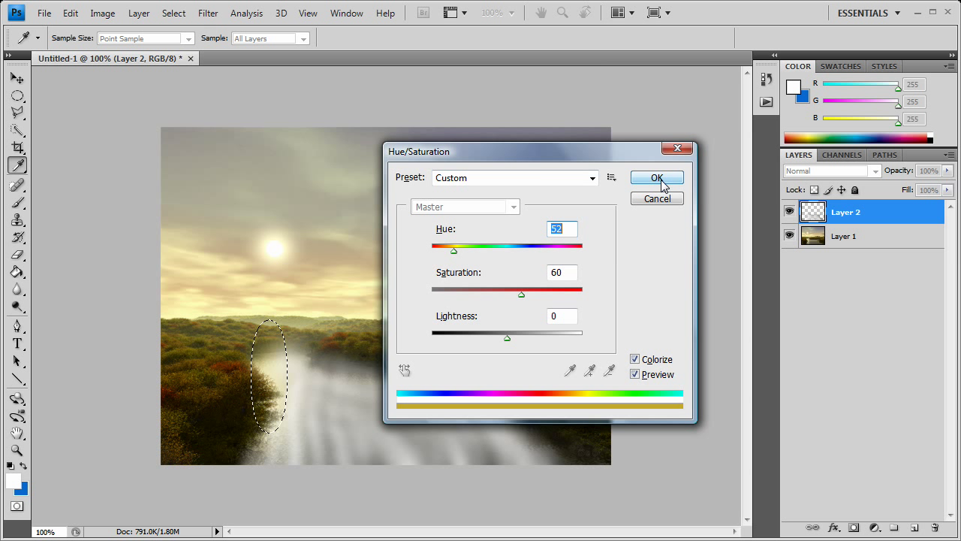
click(657, 178)
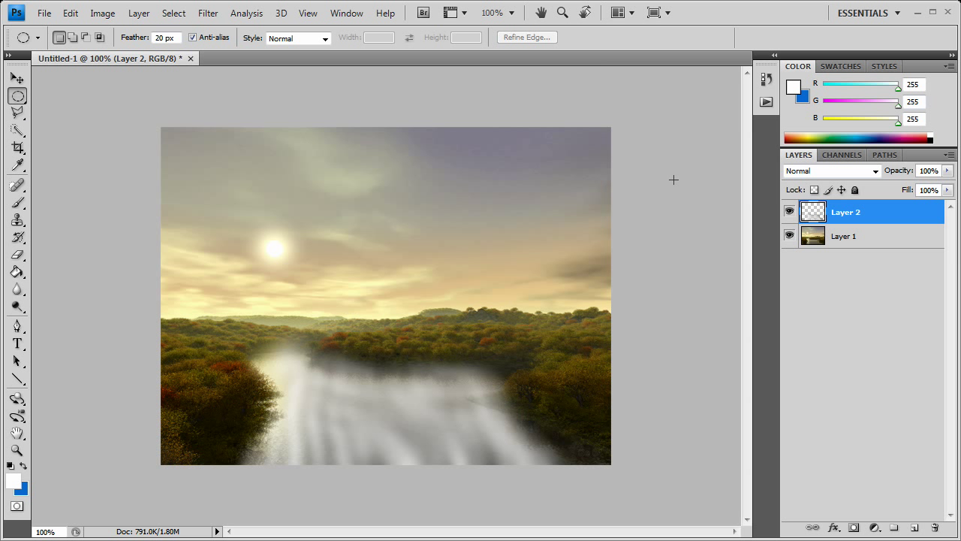
mouse_move(500, 412)
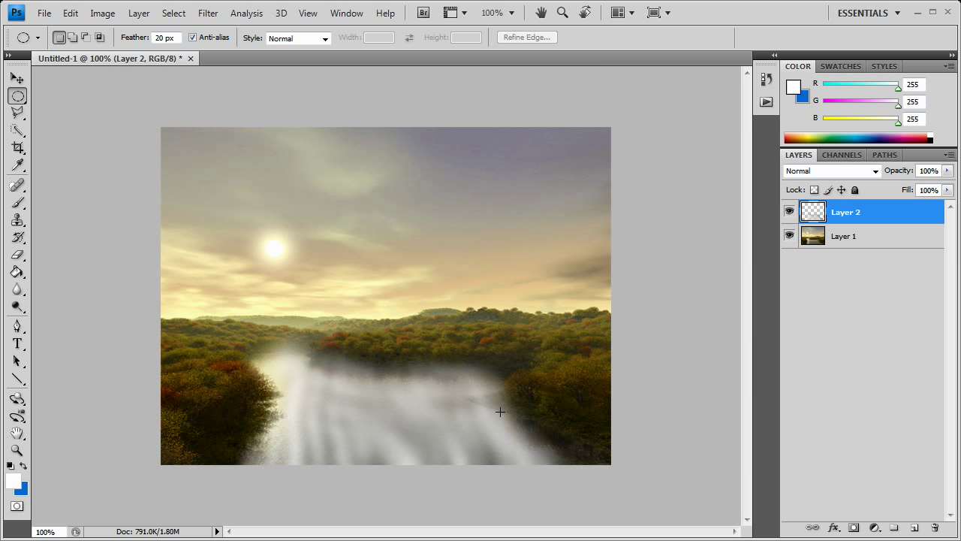
mouse_move(418, 414)
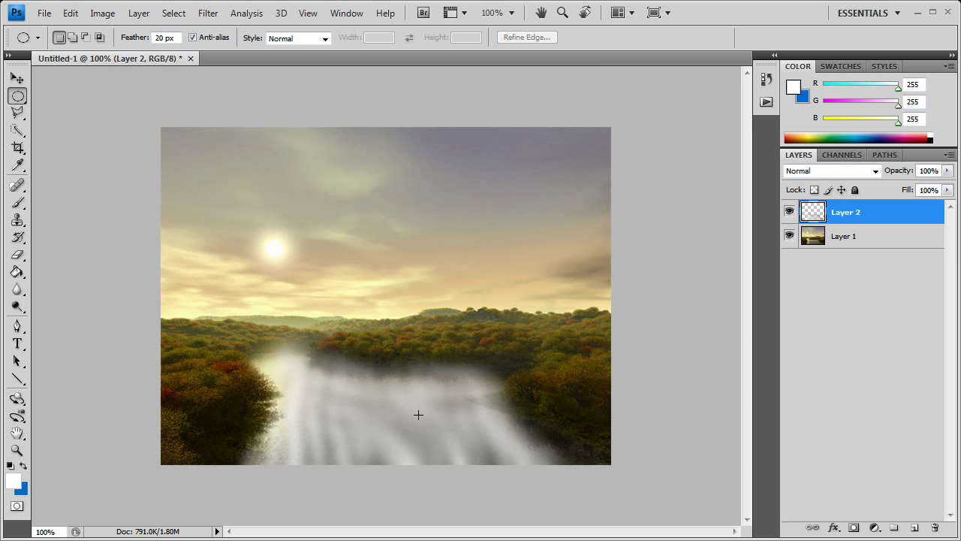
mouse_move(508, 383)
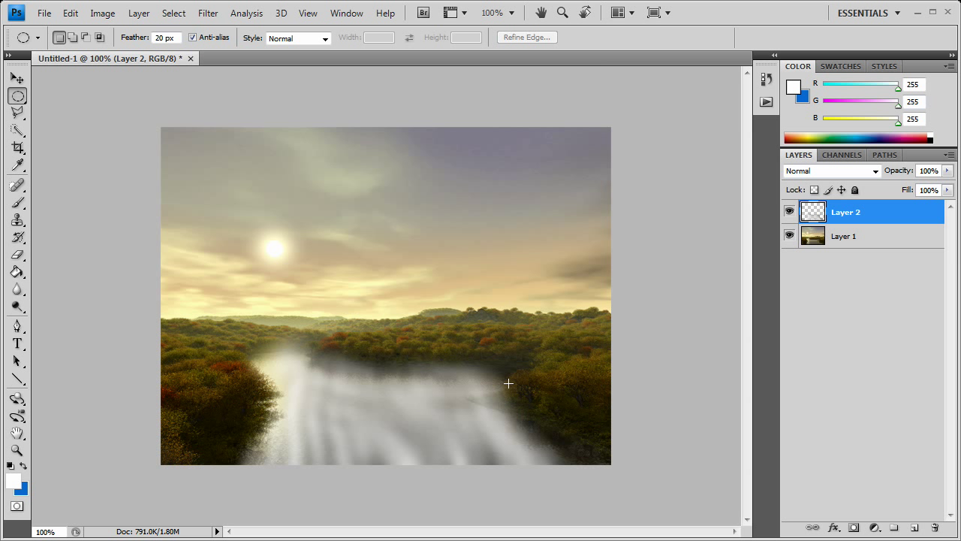
mouse_move(449, 235)
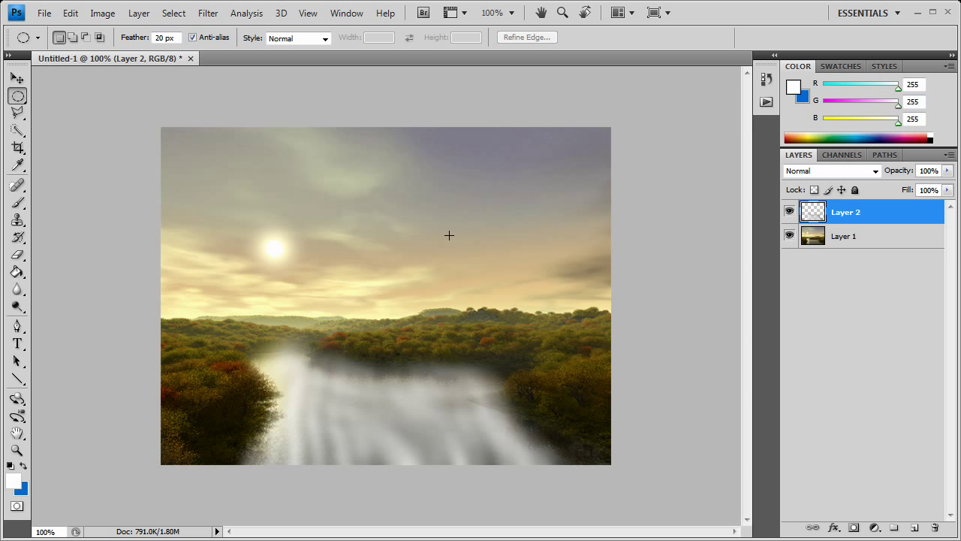
mouse_move(512, 252)
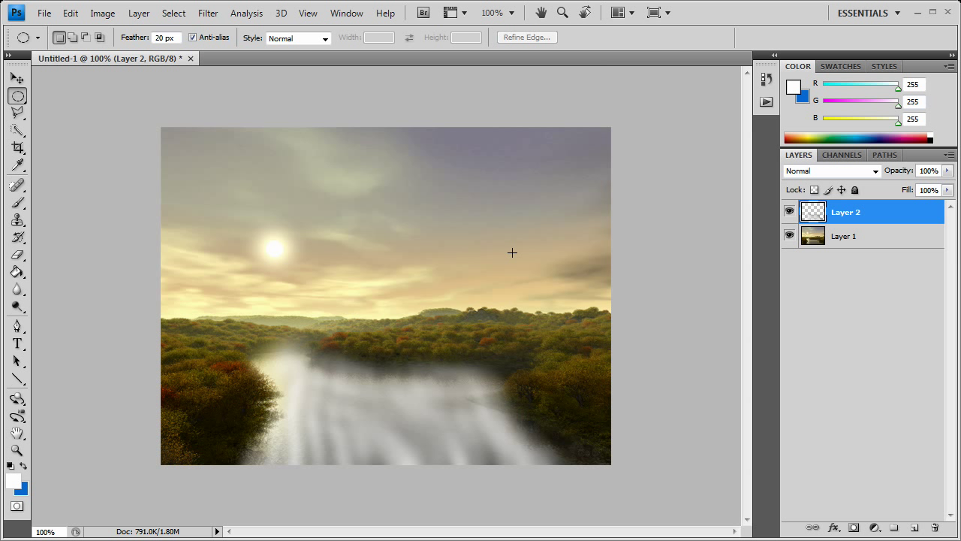
mouse_move(479, 291)
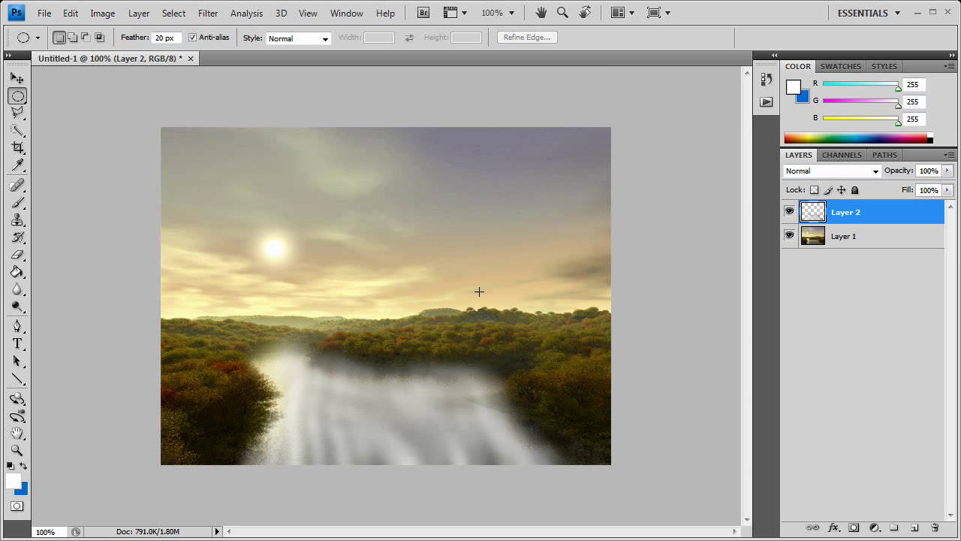
mouse_move(541, 269)
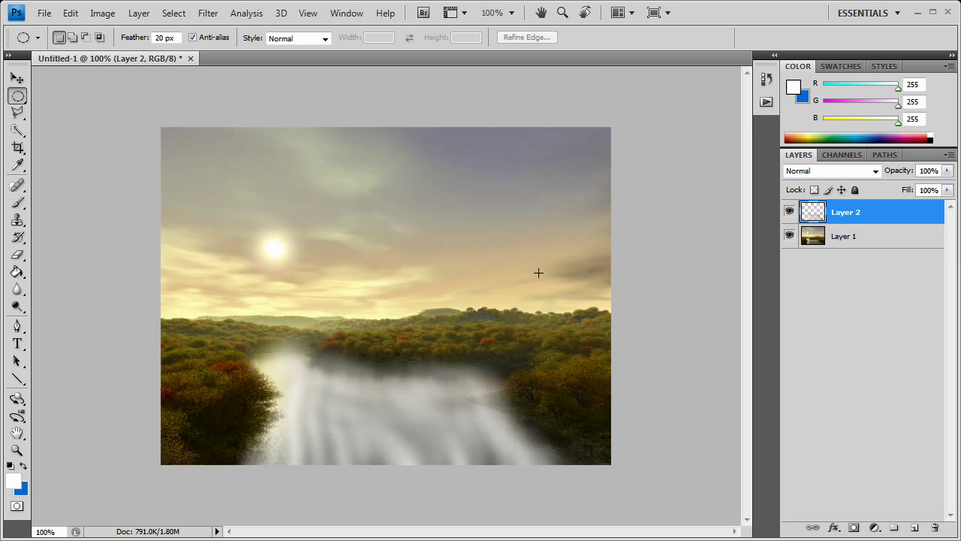
mouse_move(537, 246)
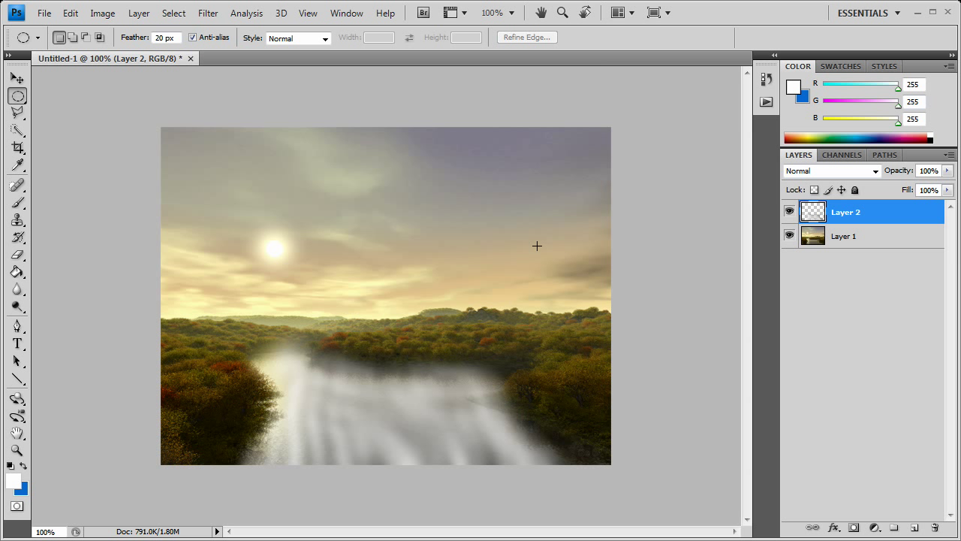
mouse_move(434, 279)
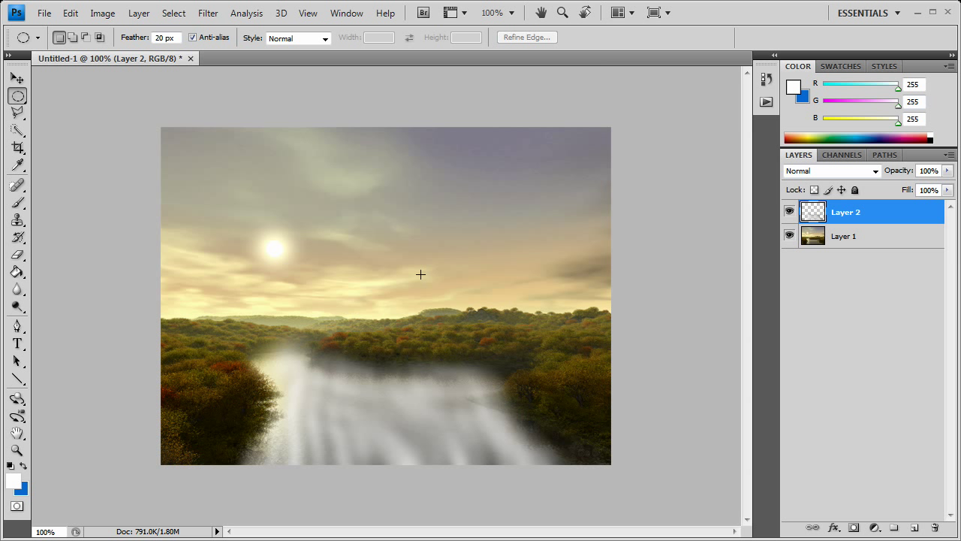
mouse_move(150, 161)
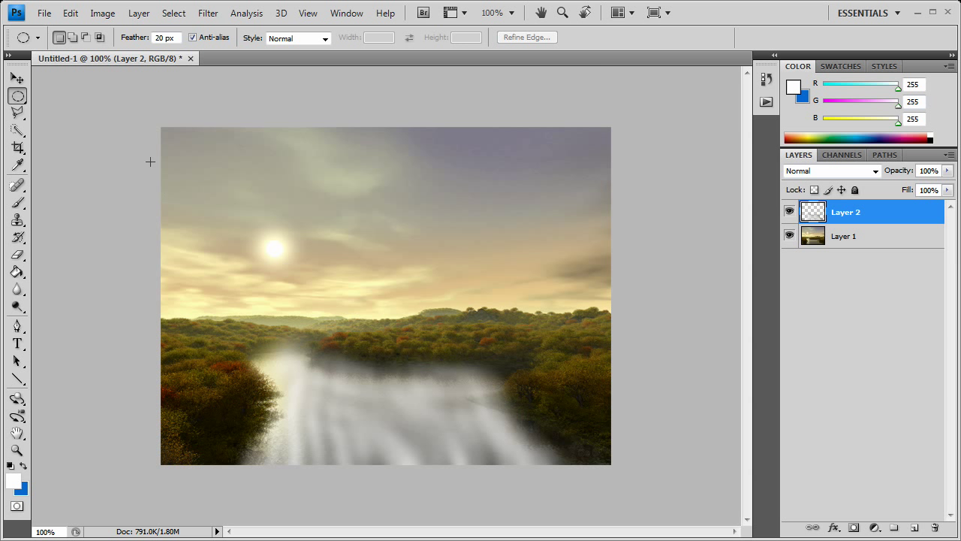